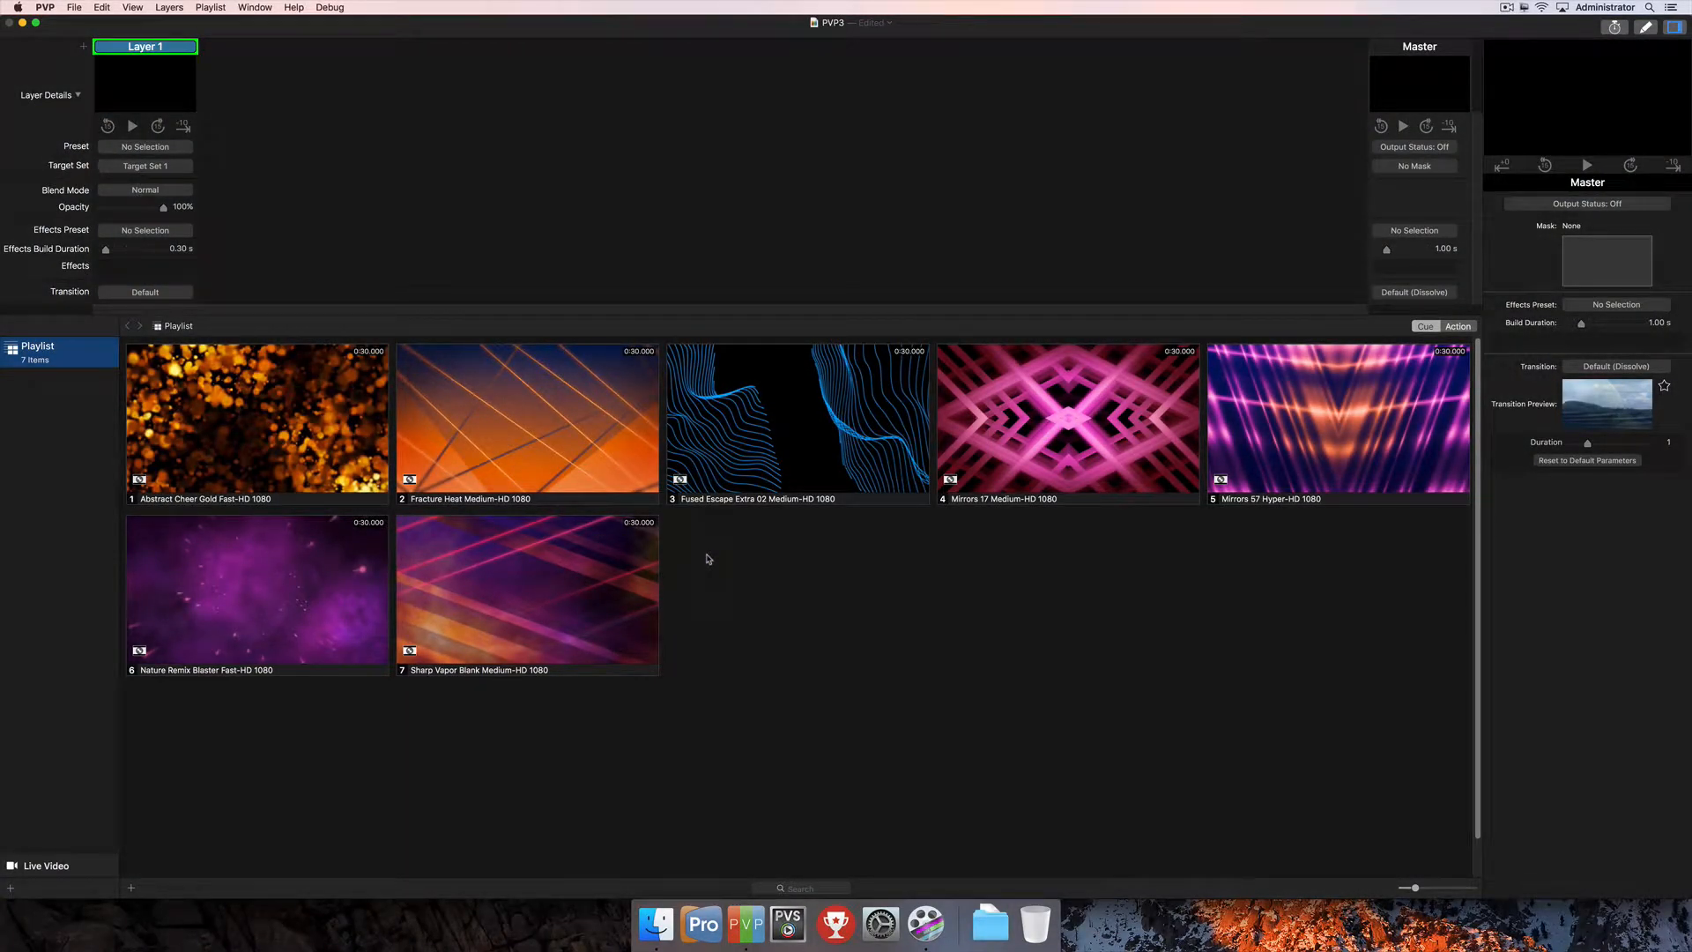
mouse_move(657, 357)
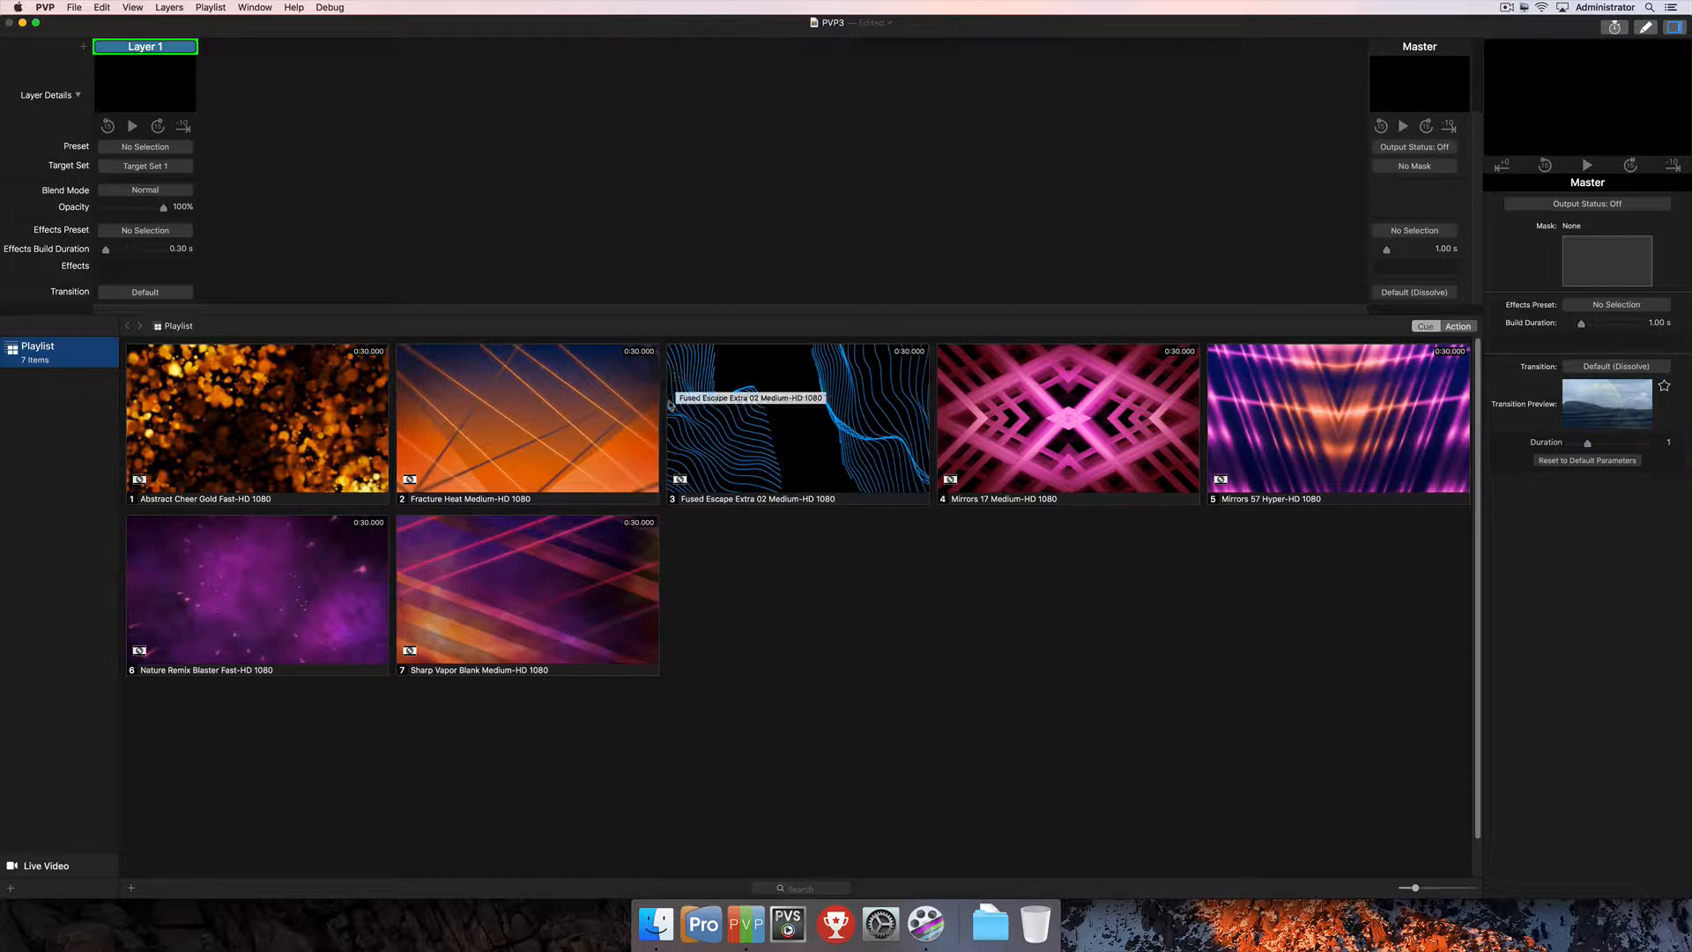
mouse_move(943, 592)
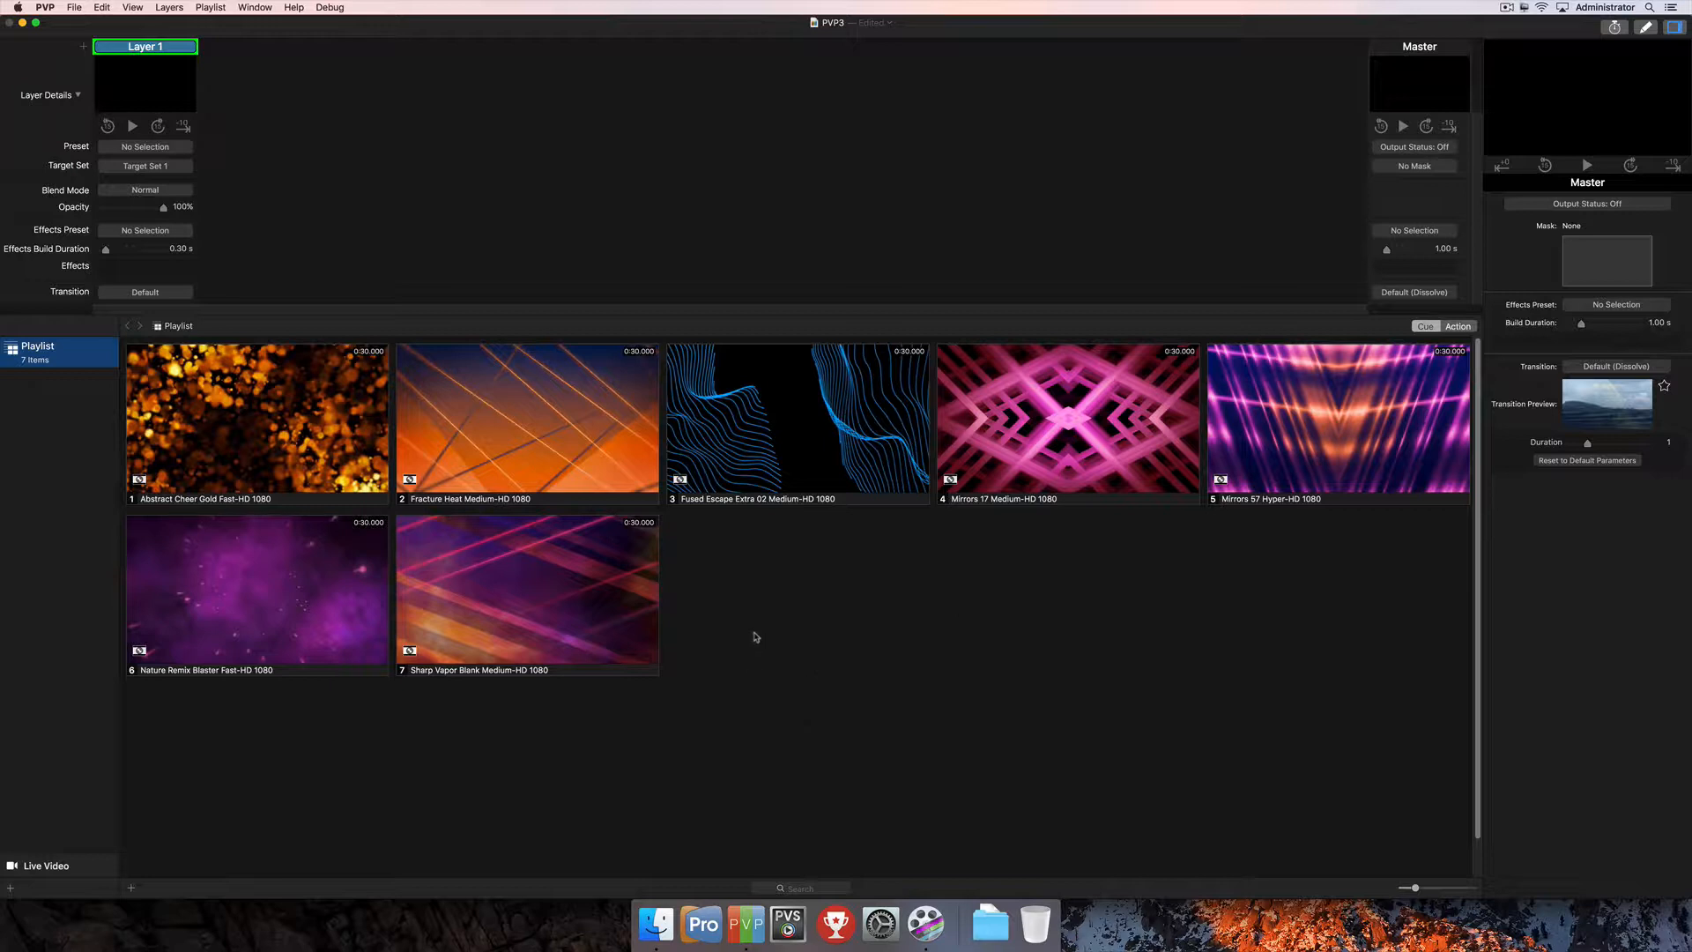
mouse_move(730, 629)
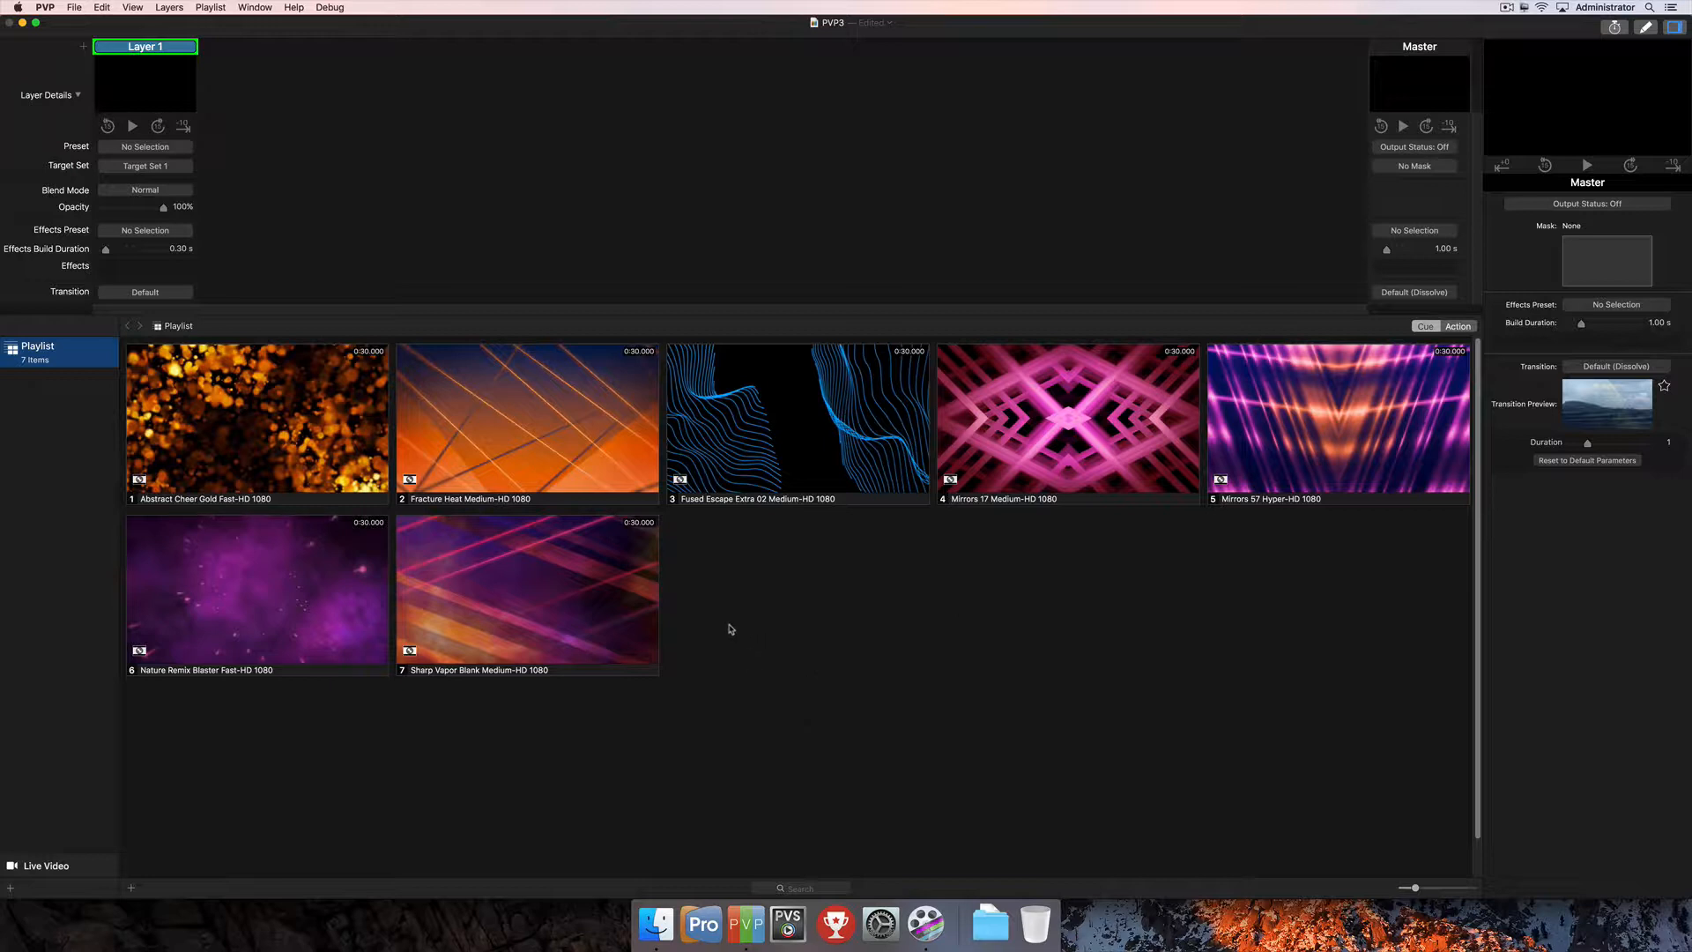
mouse_move(693, 563)
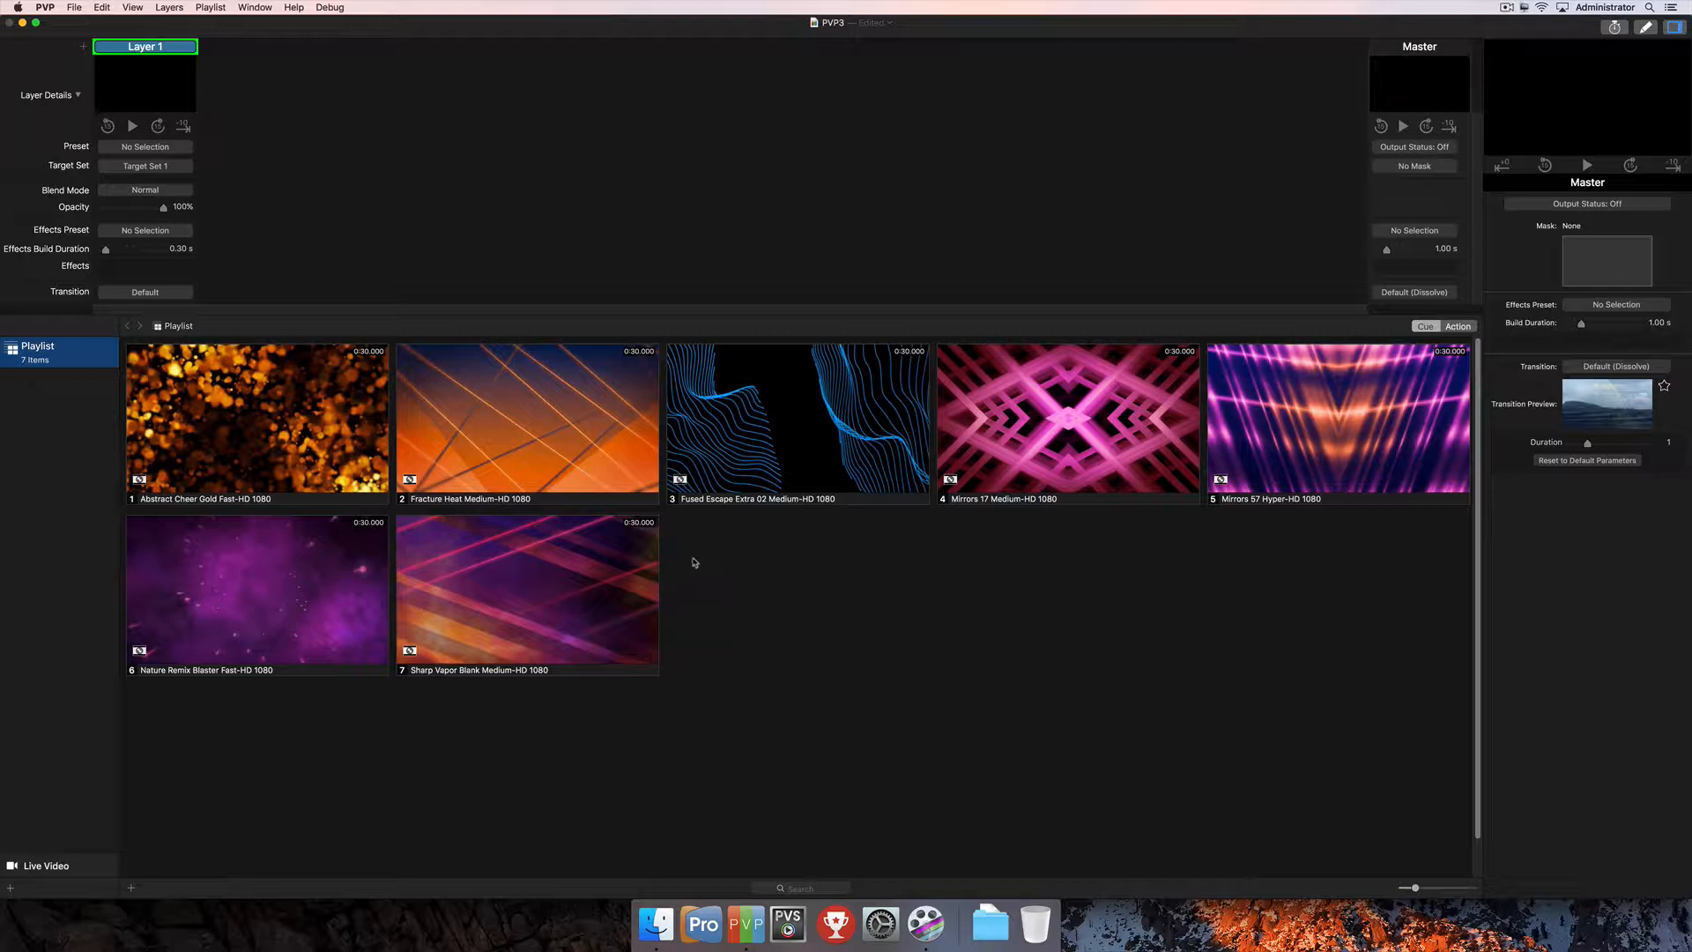
mouse_move(679, 554)
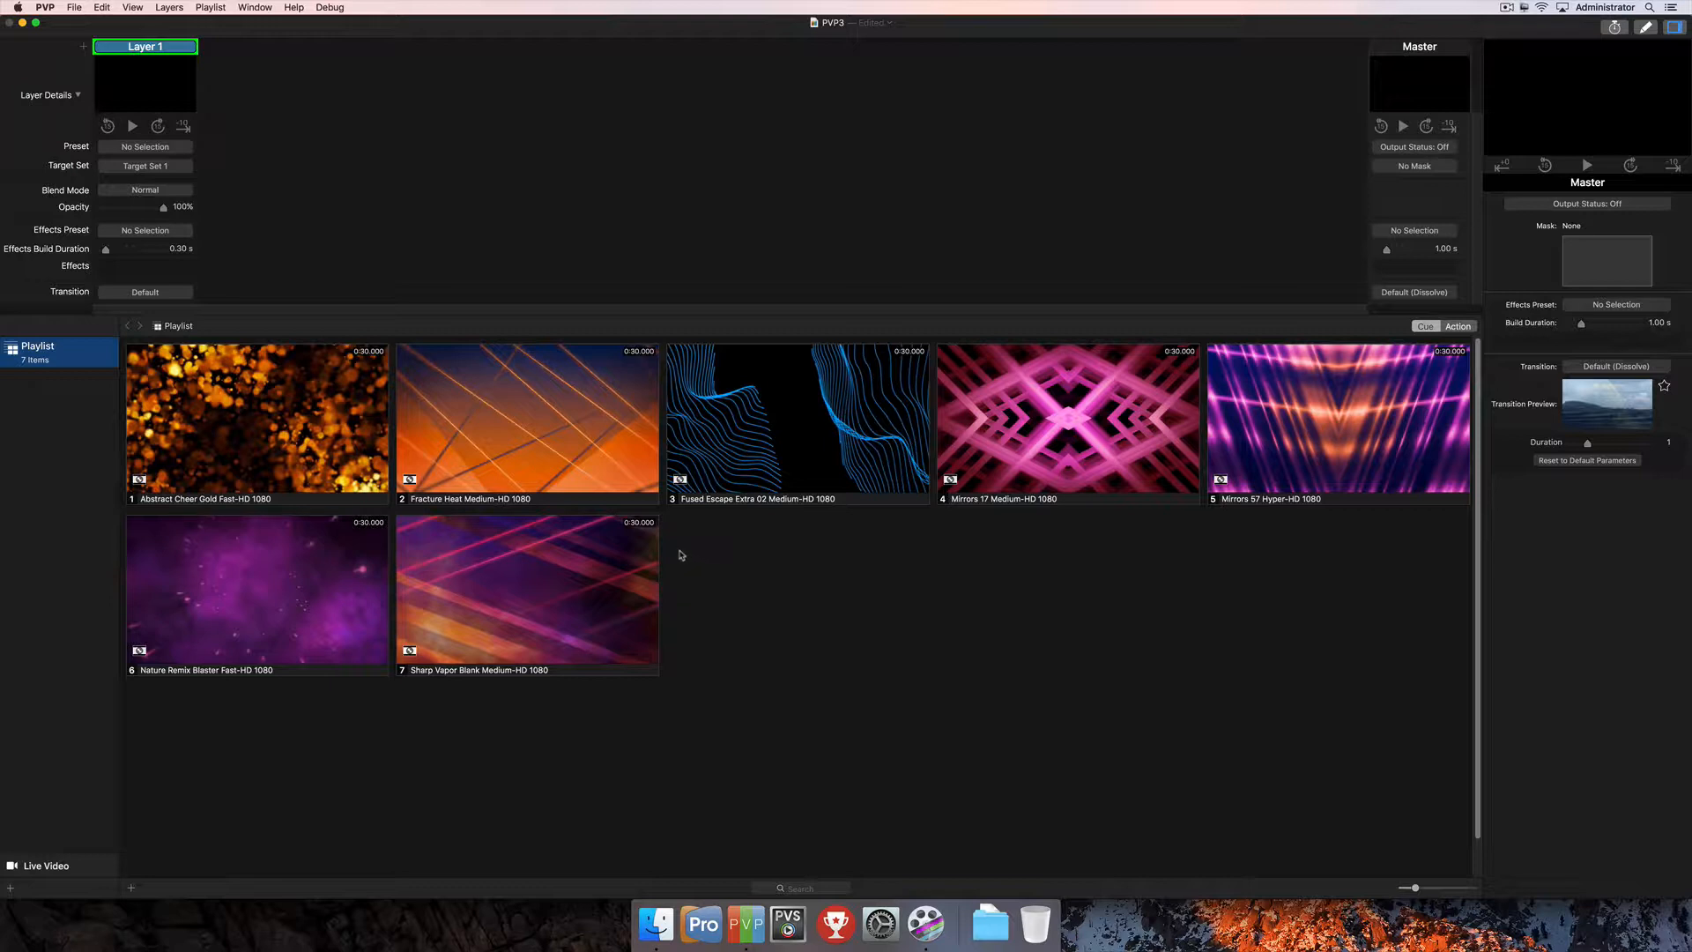
Step: Open PVP3 Preferences from the PVP menu, showing the Import settings
left_click(44, 8)
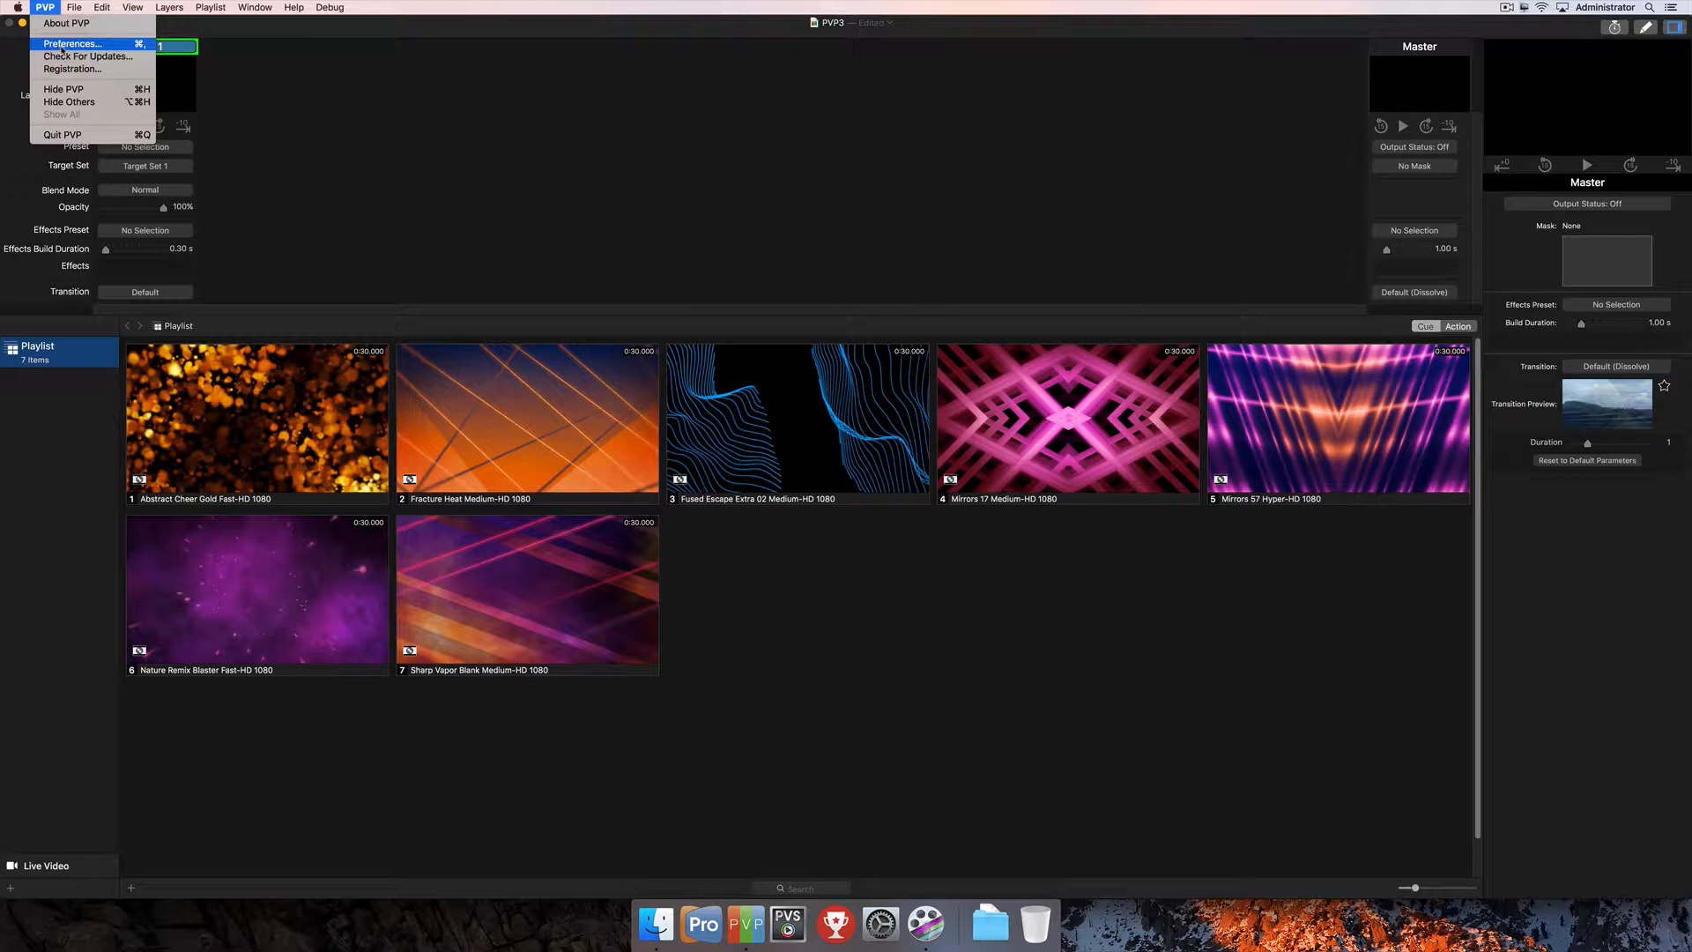
left_click(71, 44)
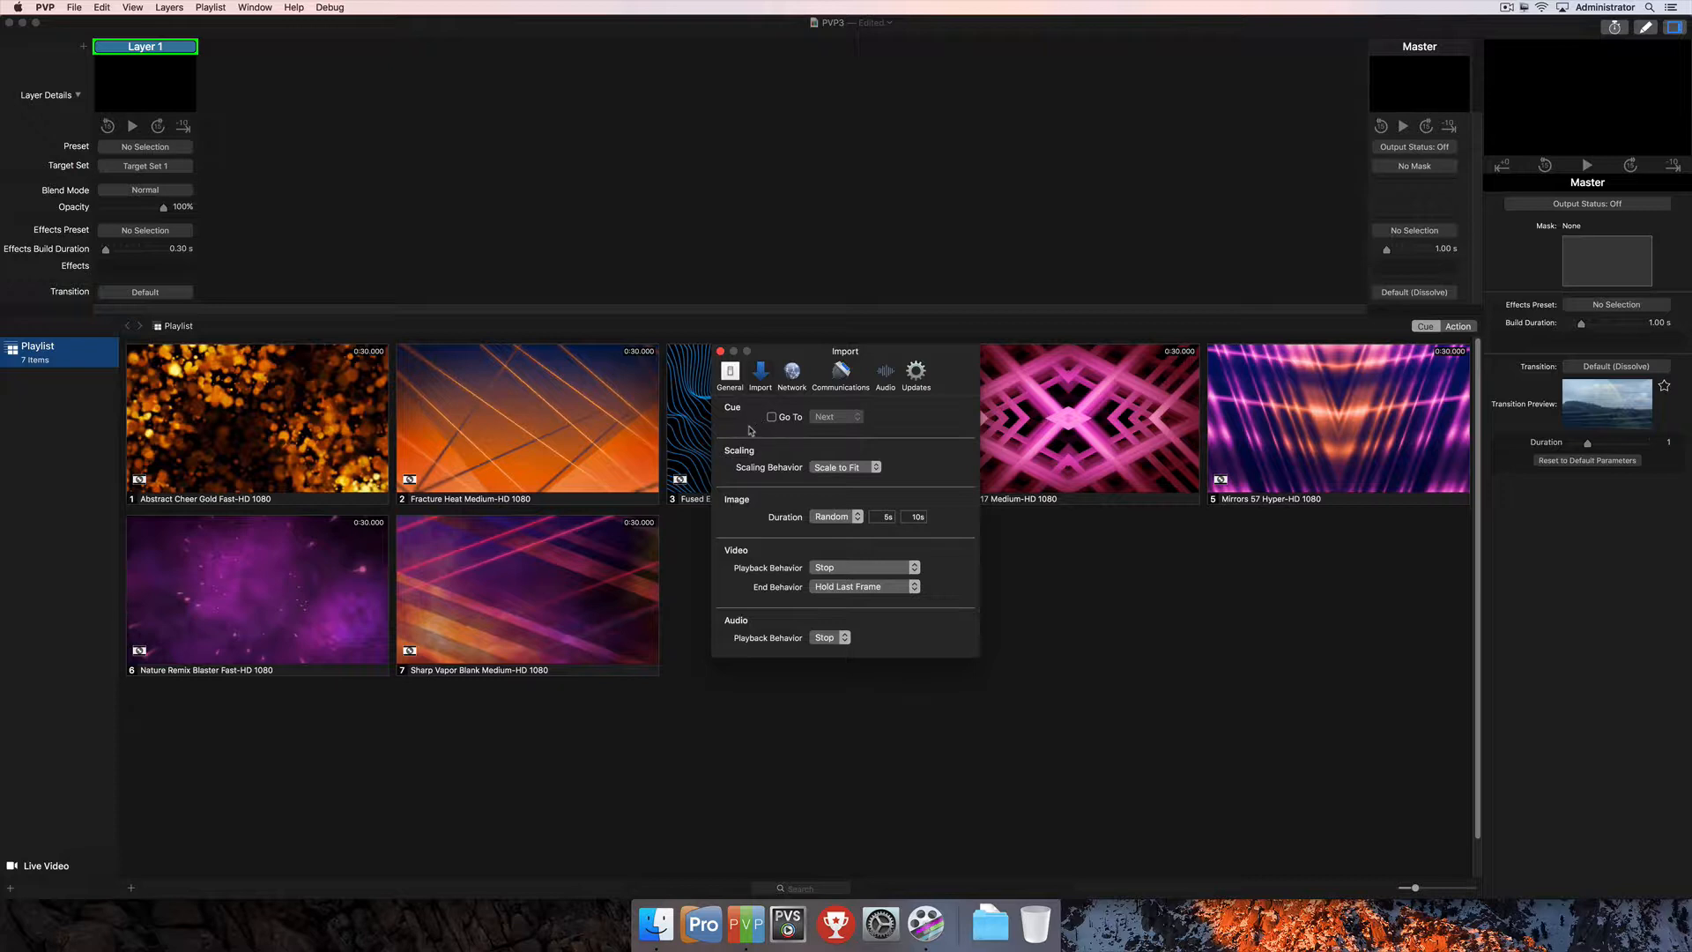
mouse_move(742, 635)
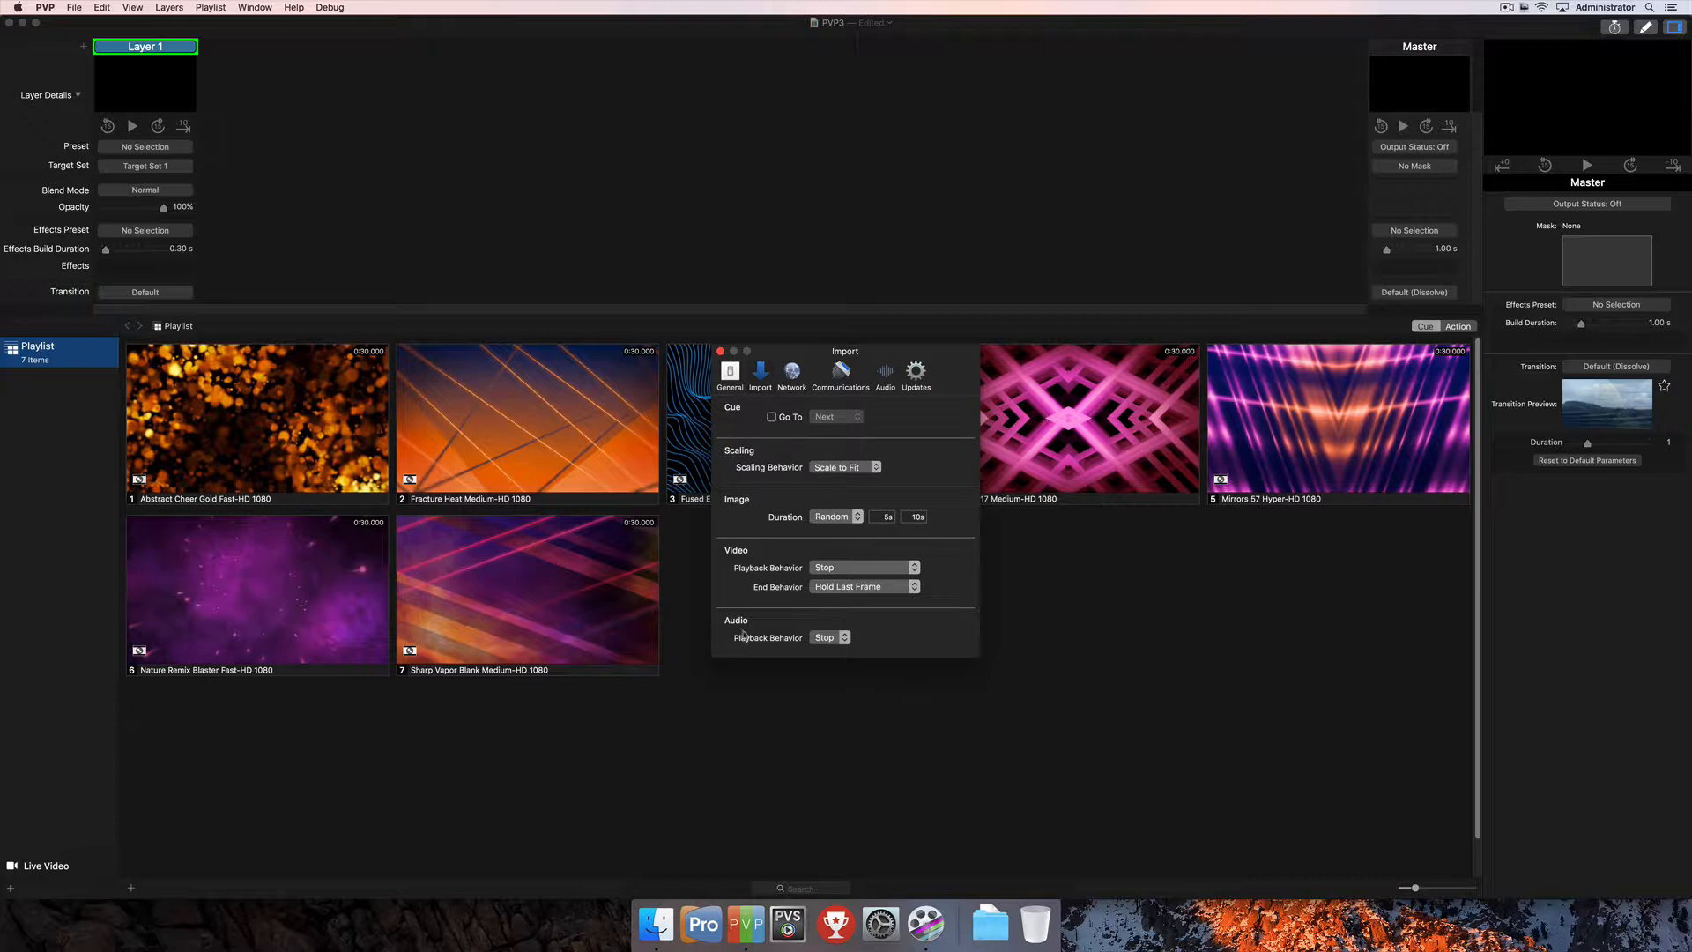
mouse_move(923, 457)
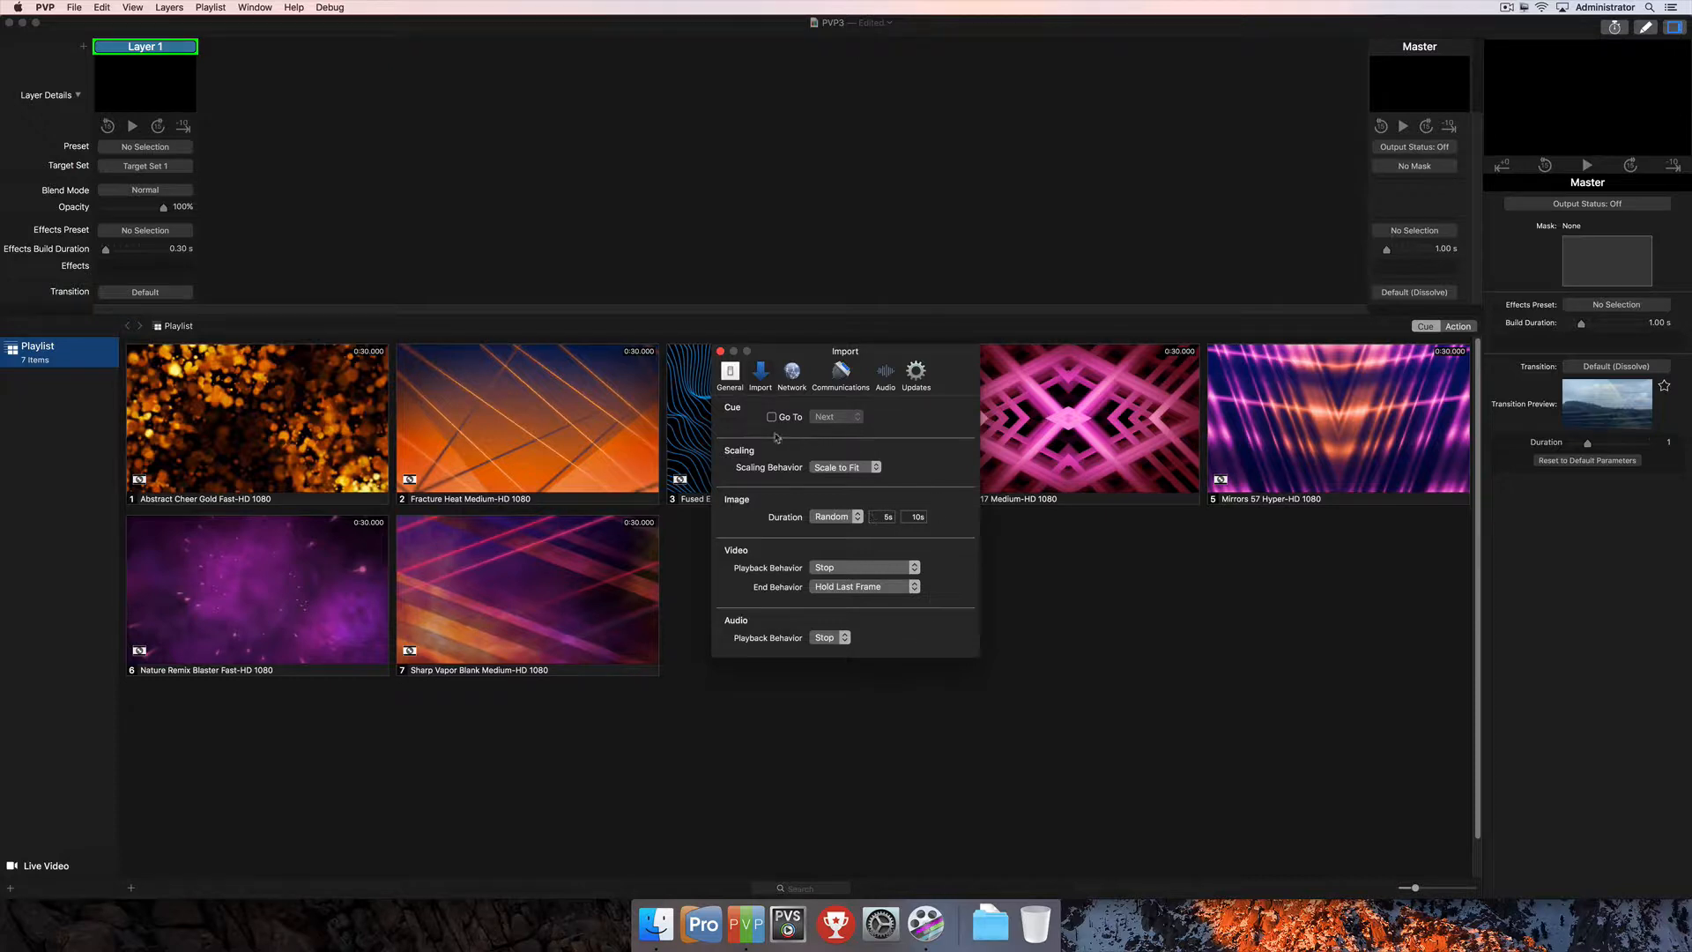
mouse_move(745, 422)
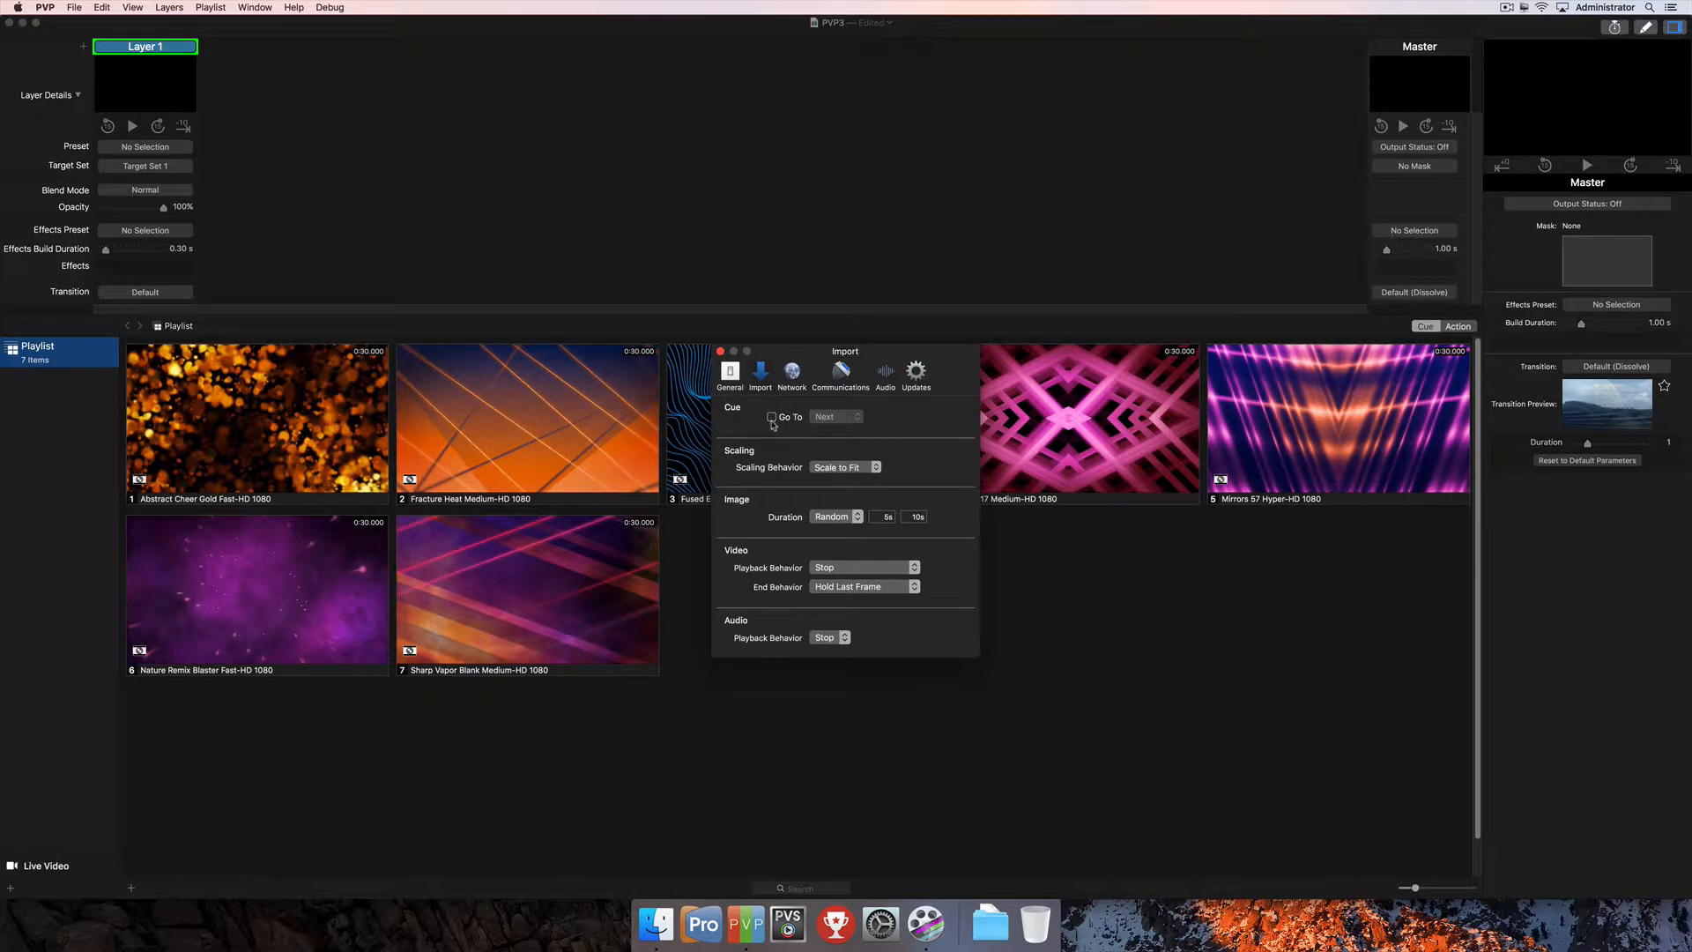
left_click(772, 417)
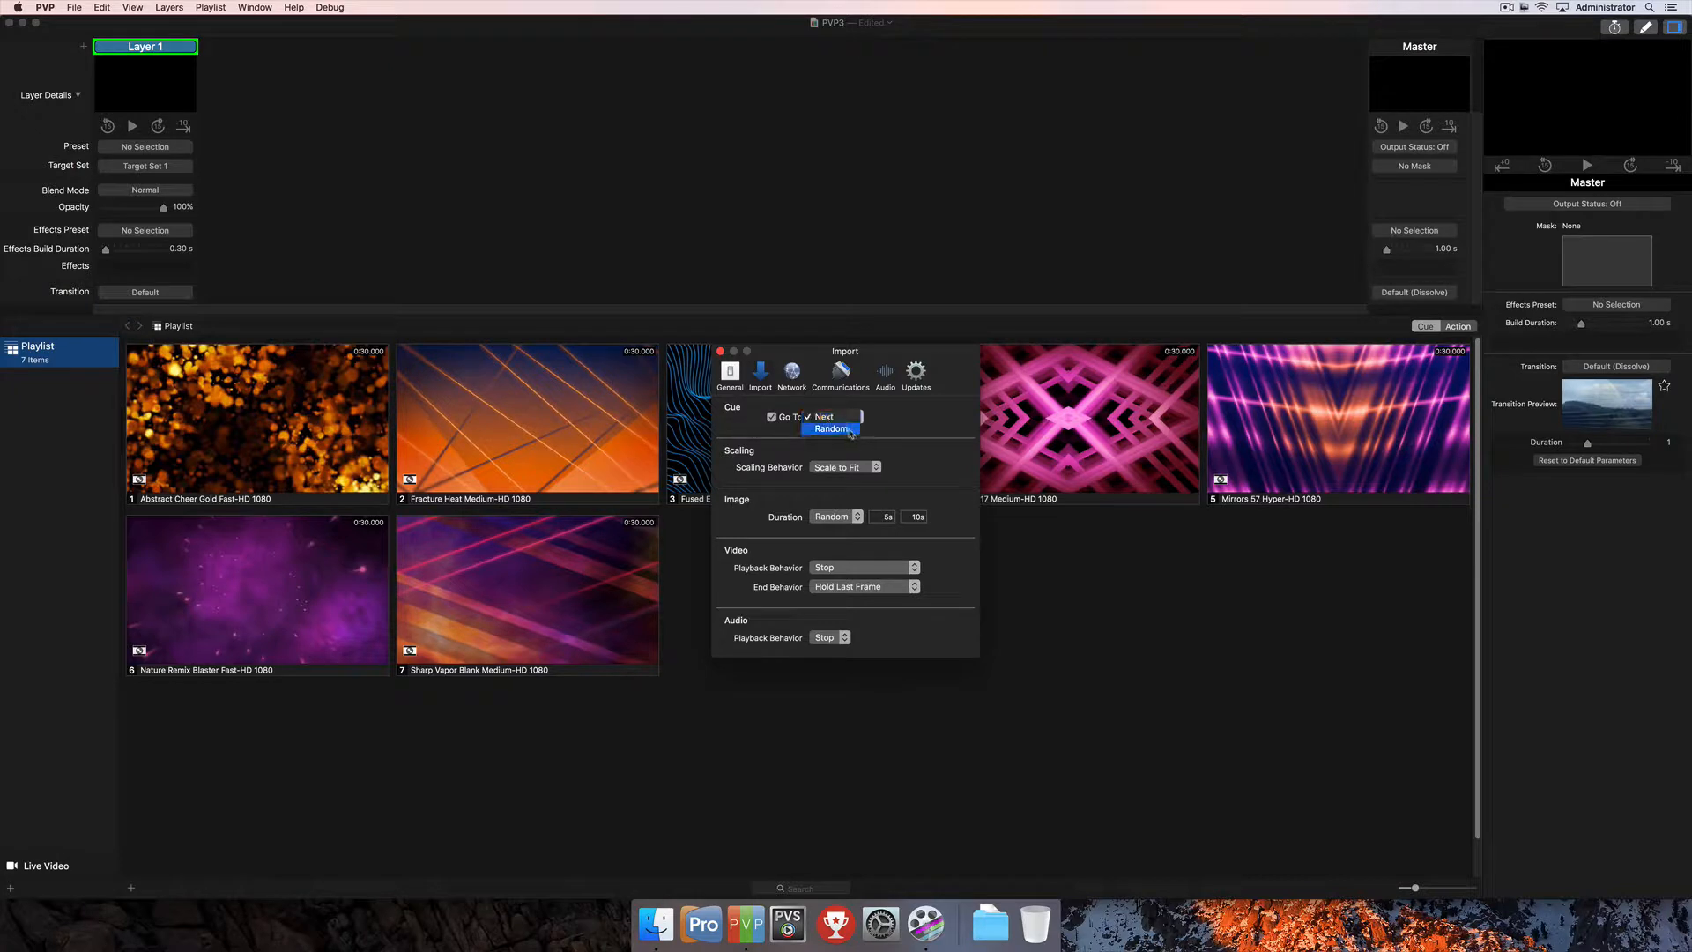
left_click(823, 417)
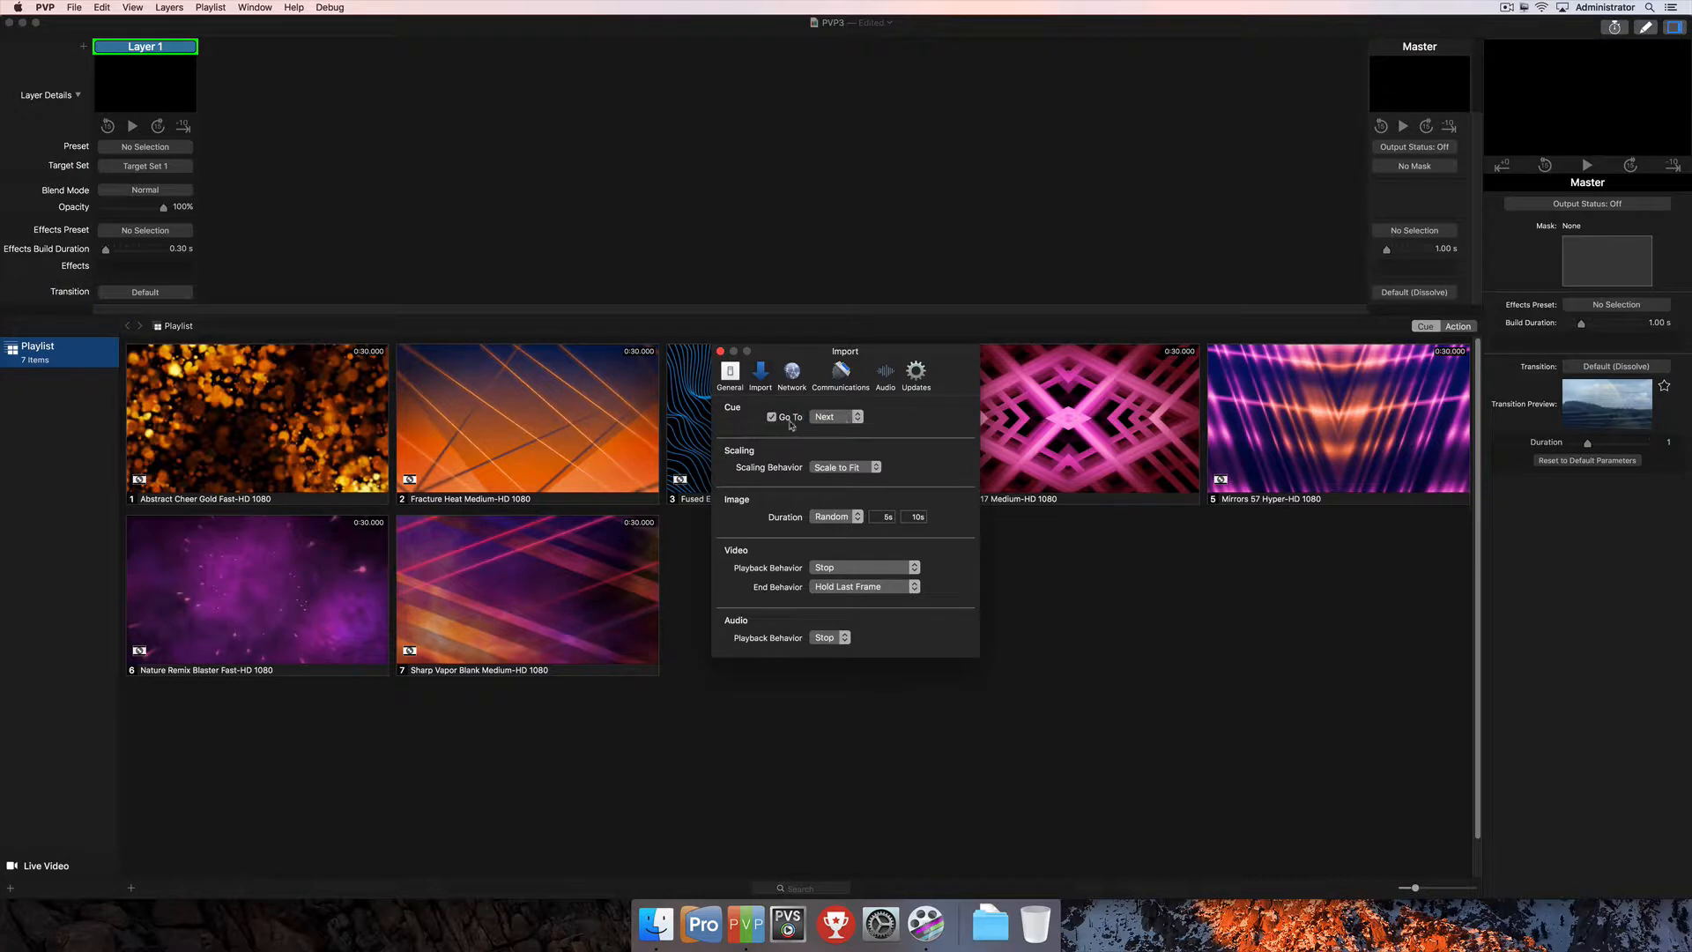
left_click(770, 417)
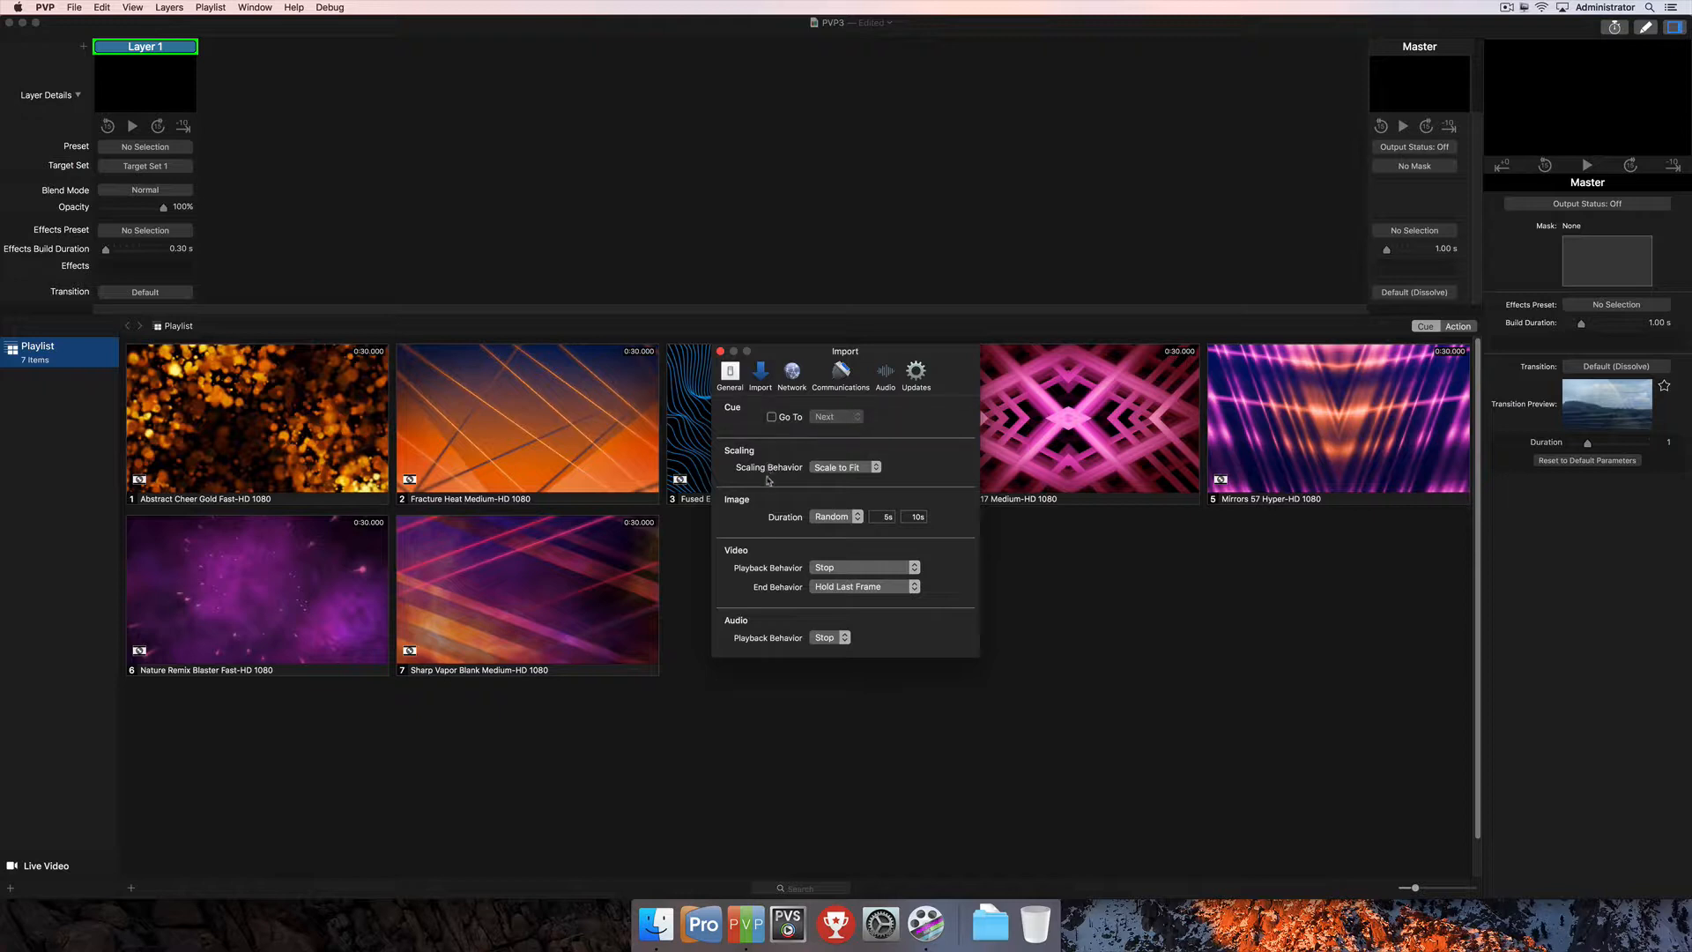
left_click(845, 466)
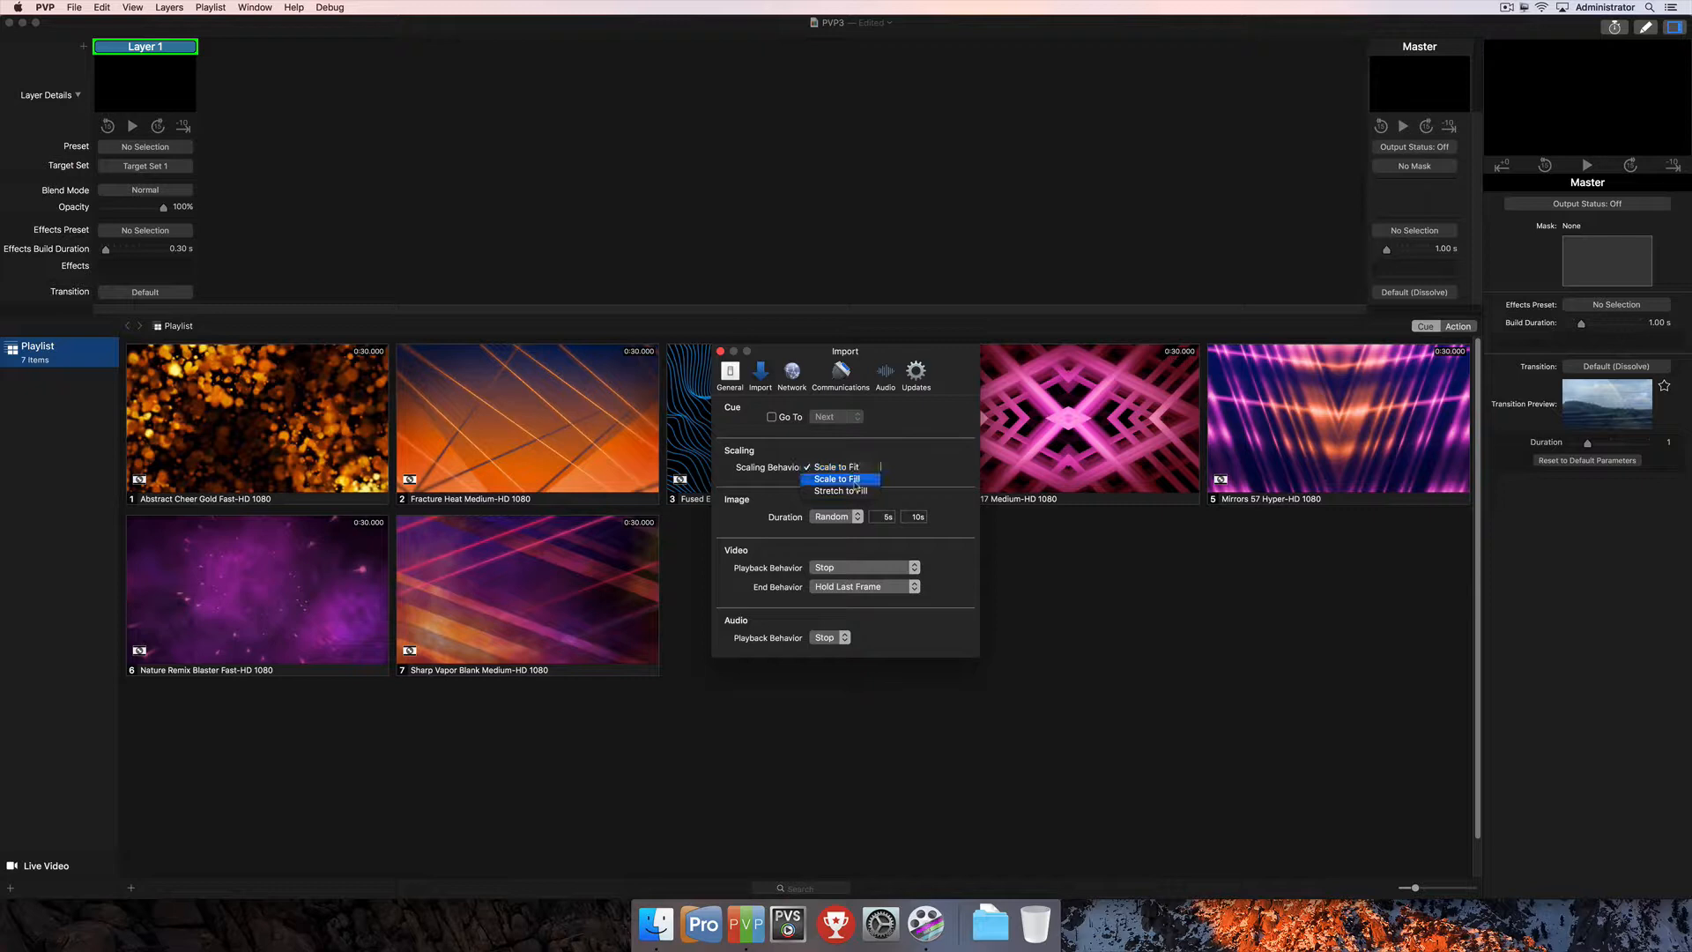
mouse_move(841, 490)
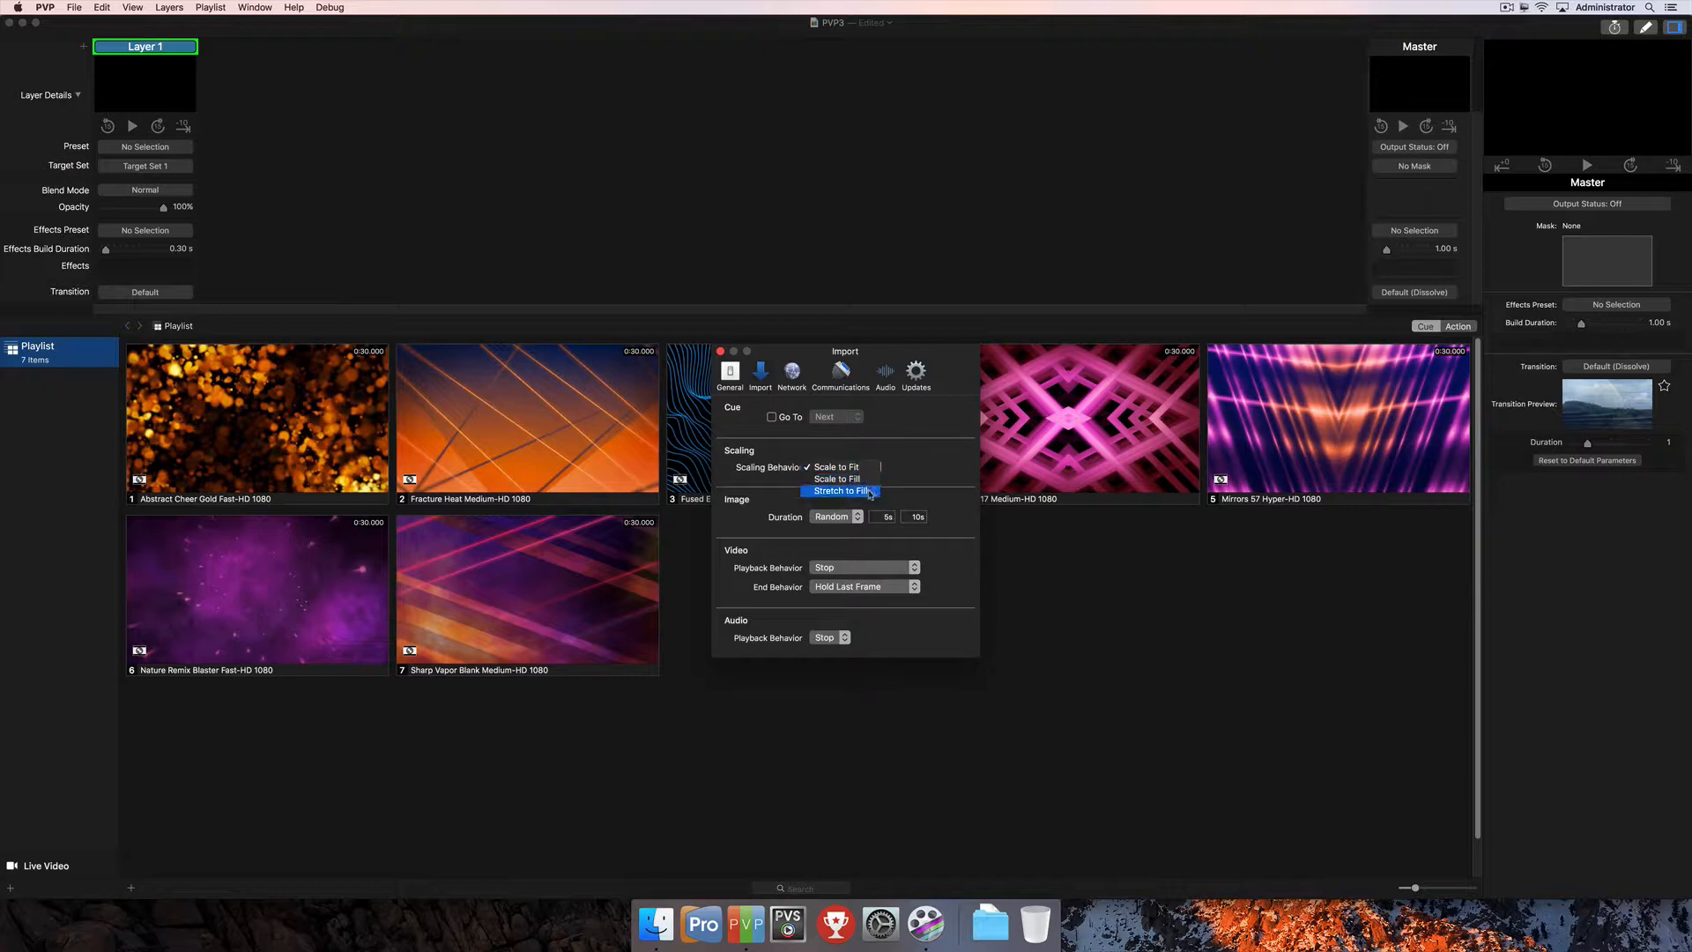
left_click(836, 466)
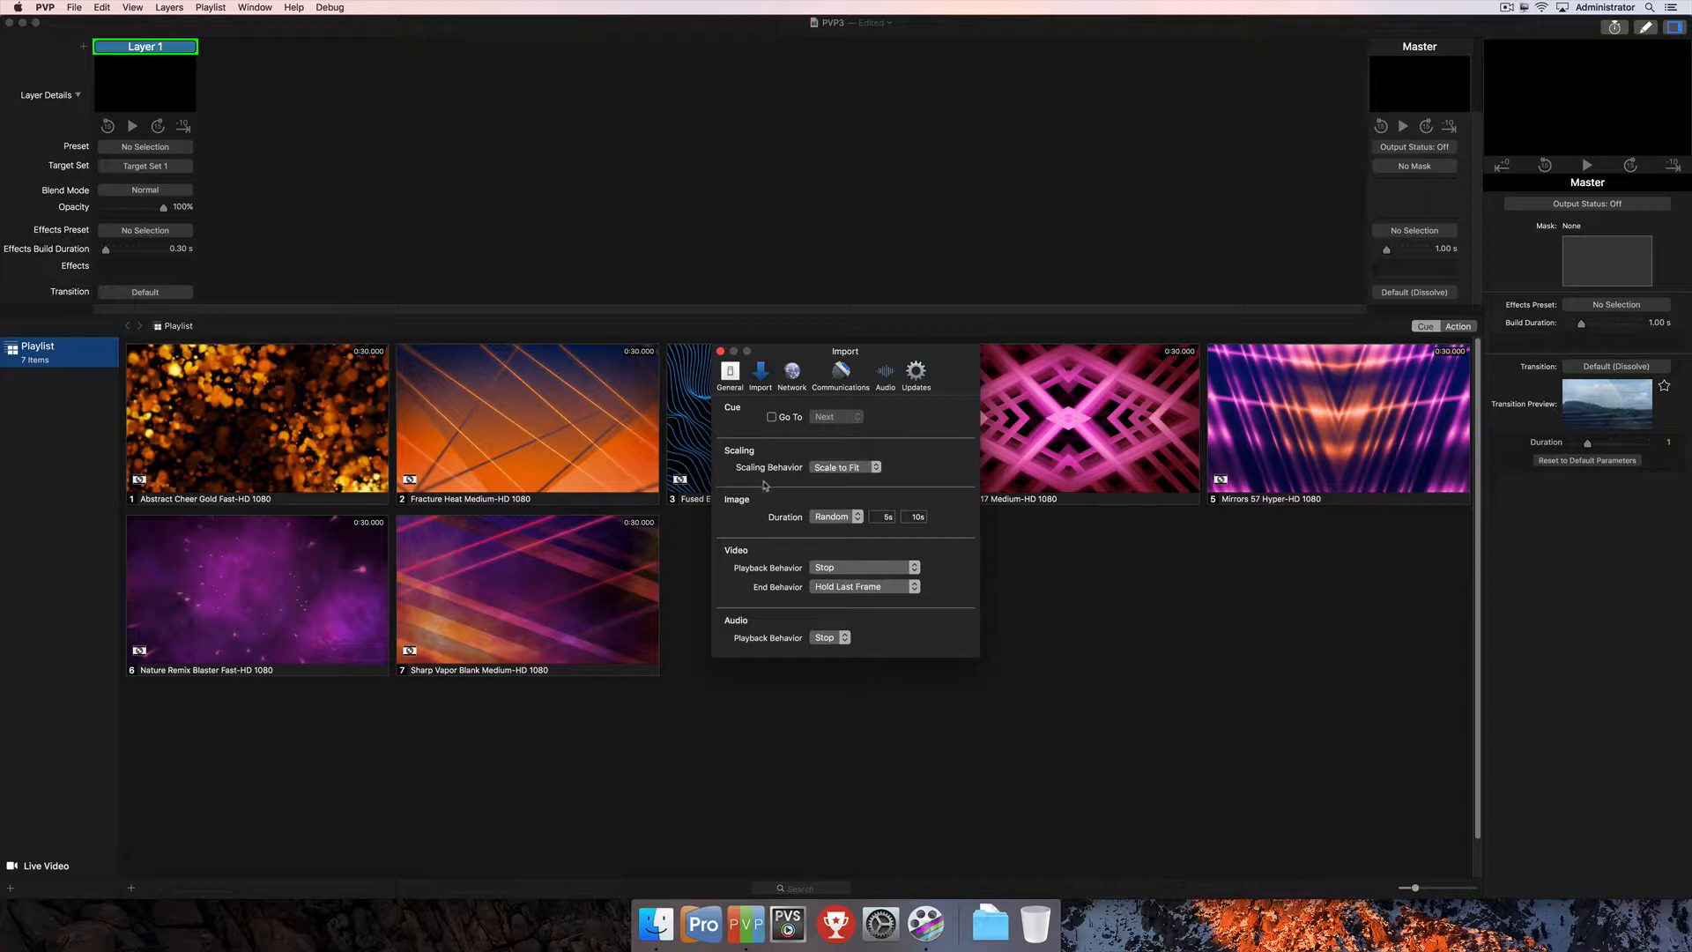
mouse_move(773, 664)
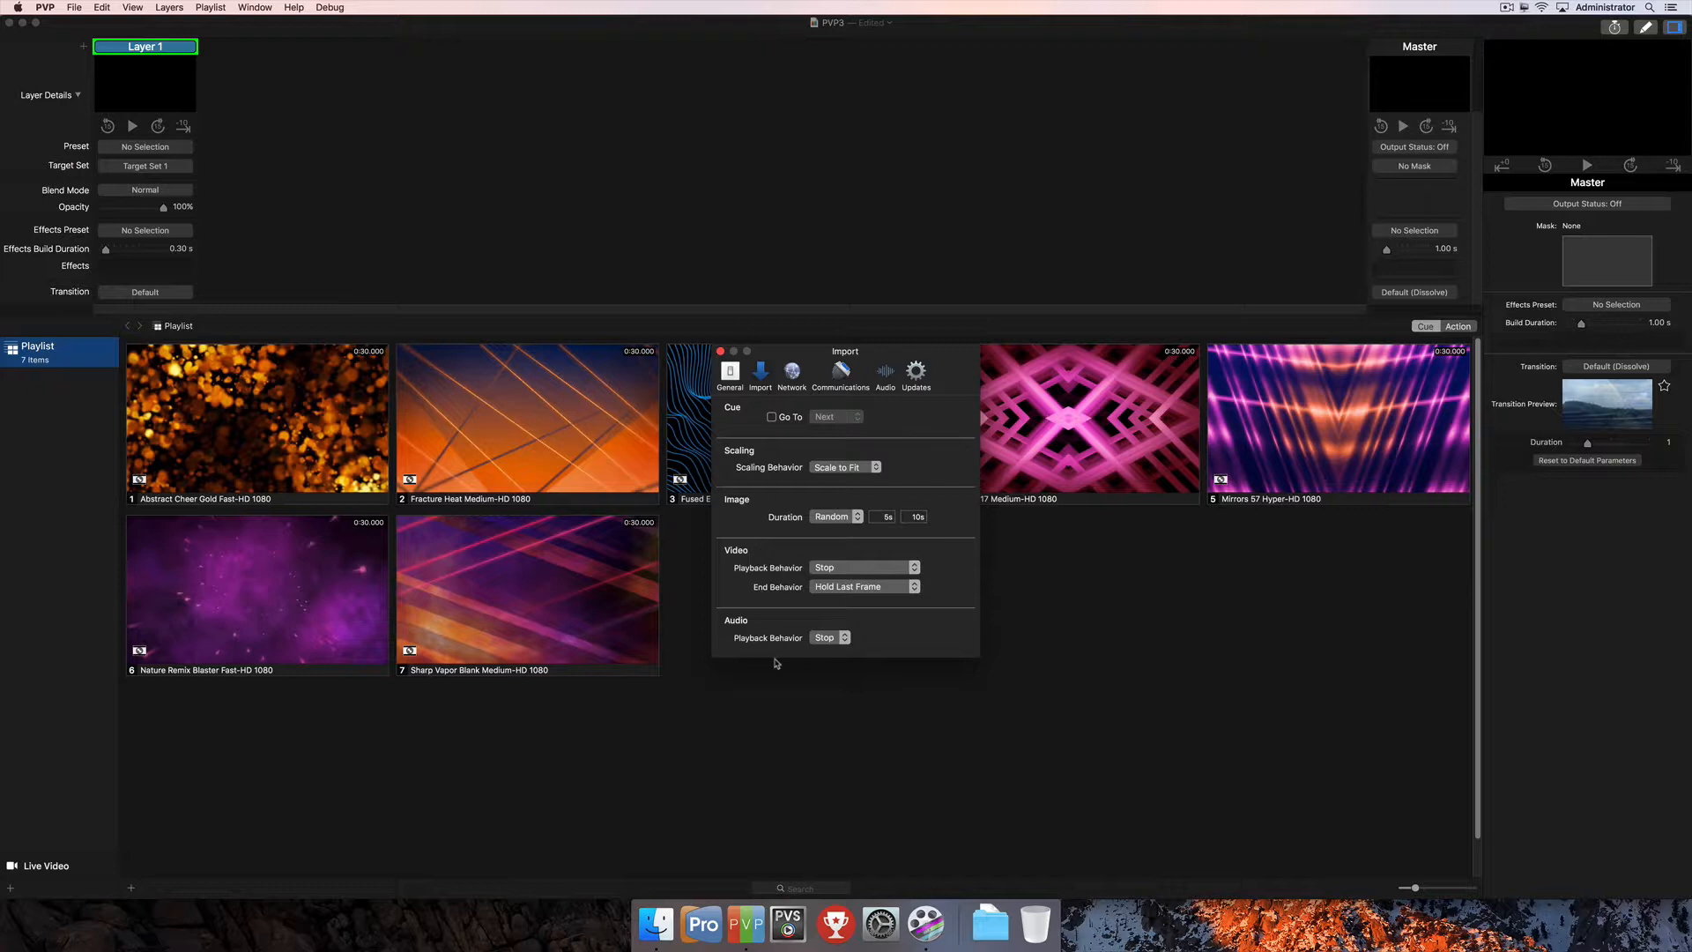
Step: Set Image Duration to None, keeping video playback at Stop and end at Hold Last Frame
left_click(836, 515)
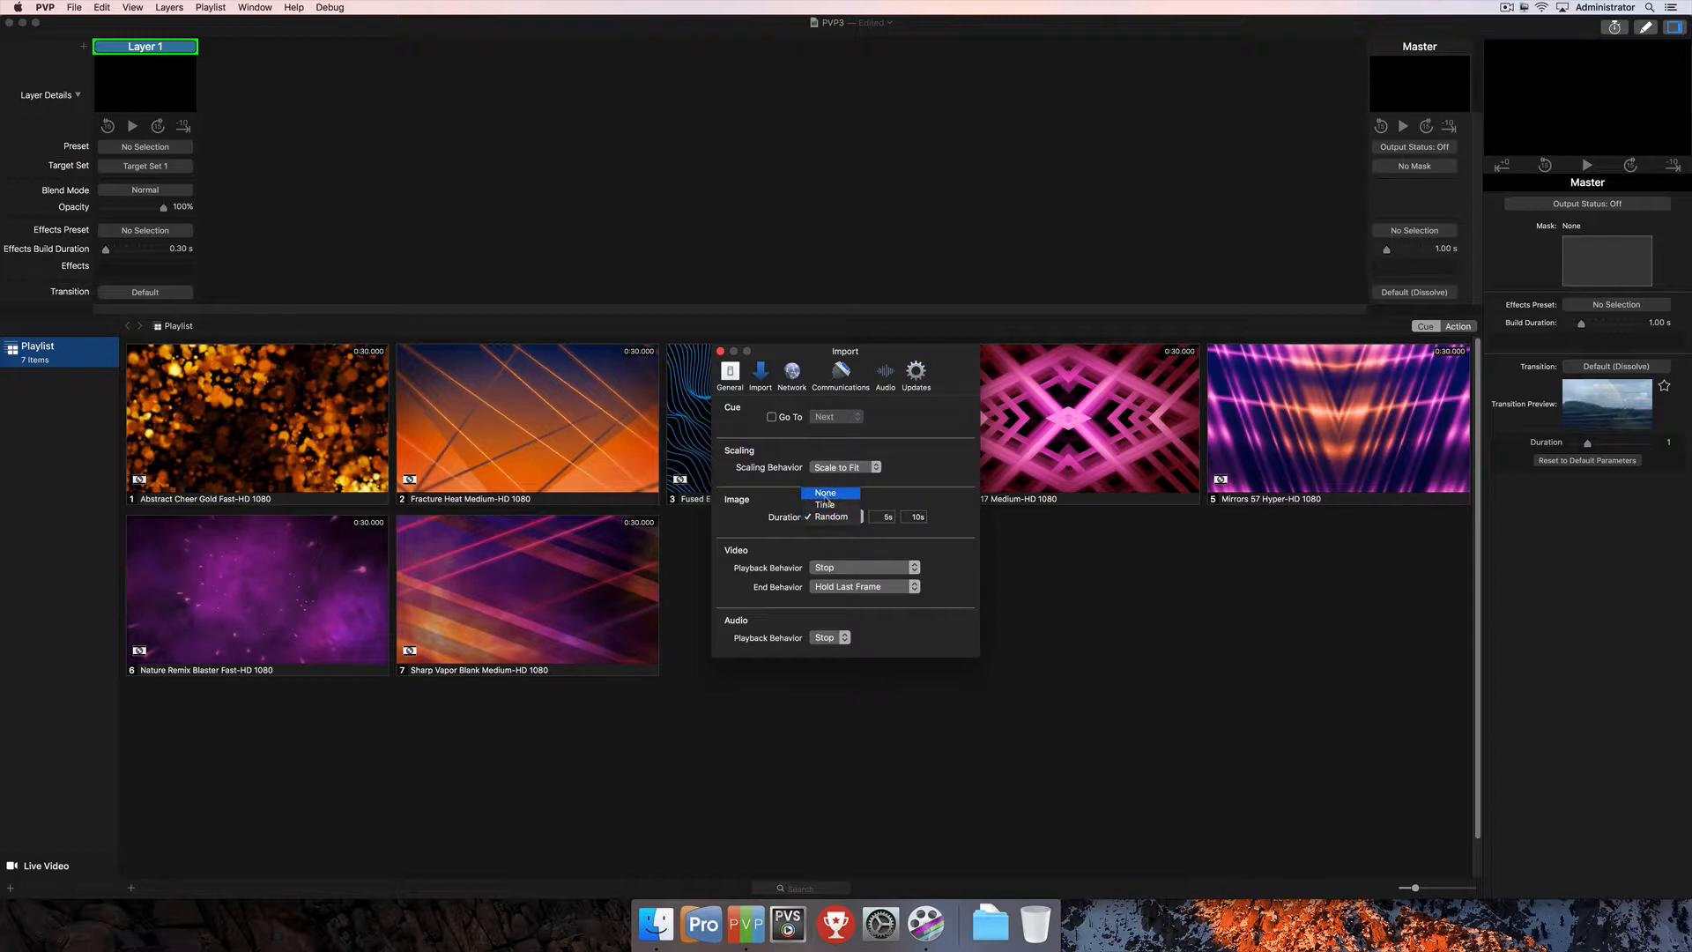
mouse_move(825, 504)
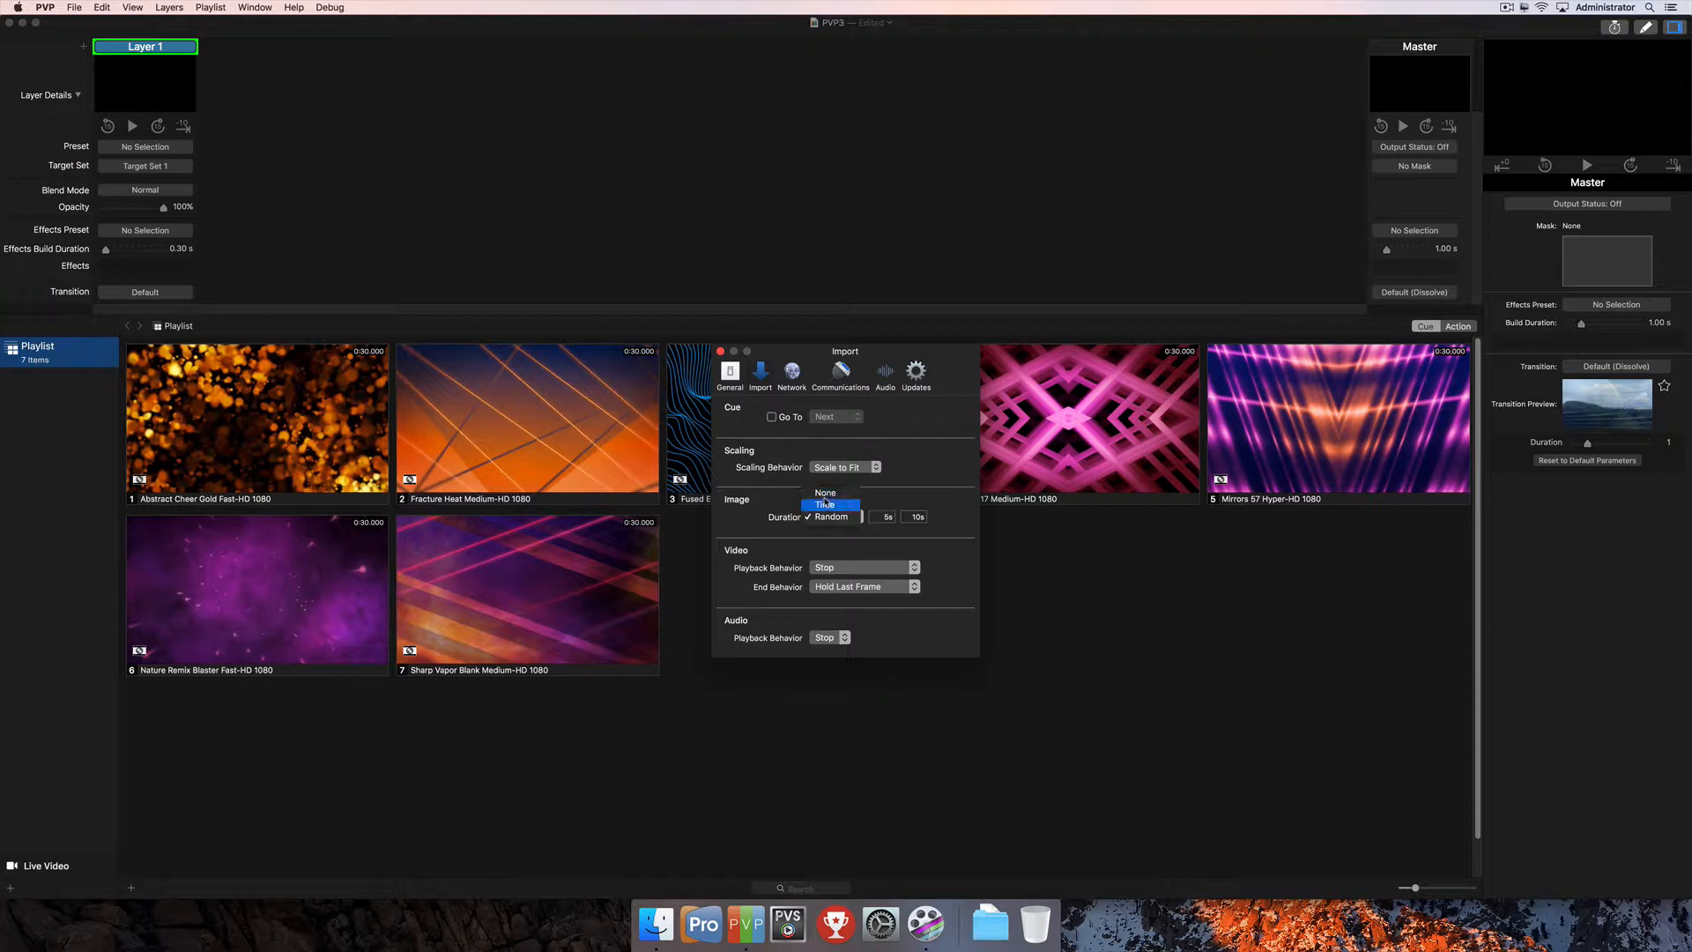
left_click(826, 494)
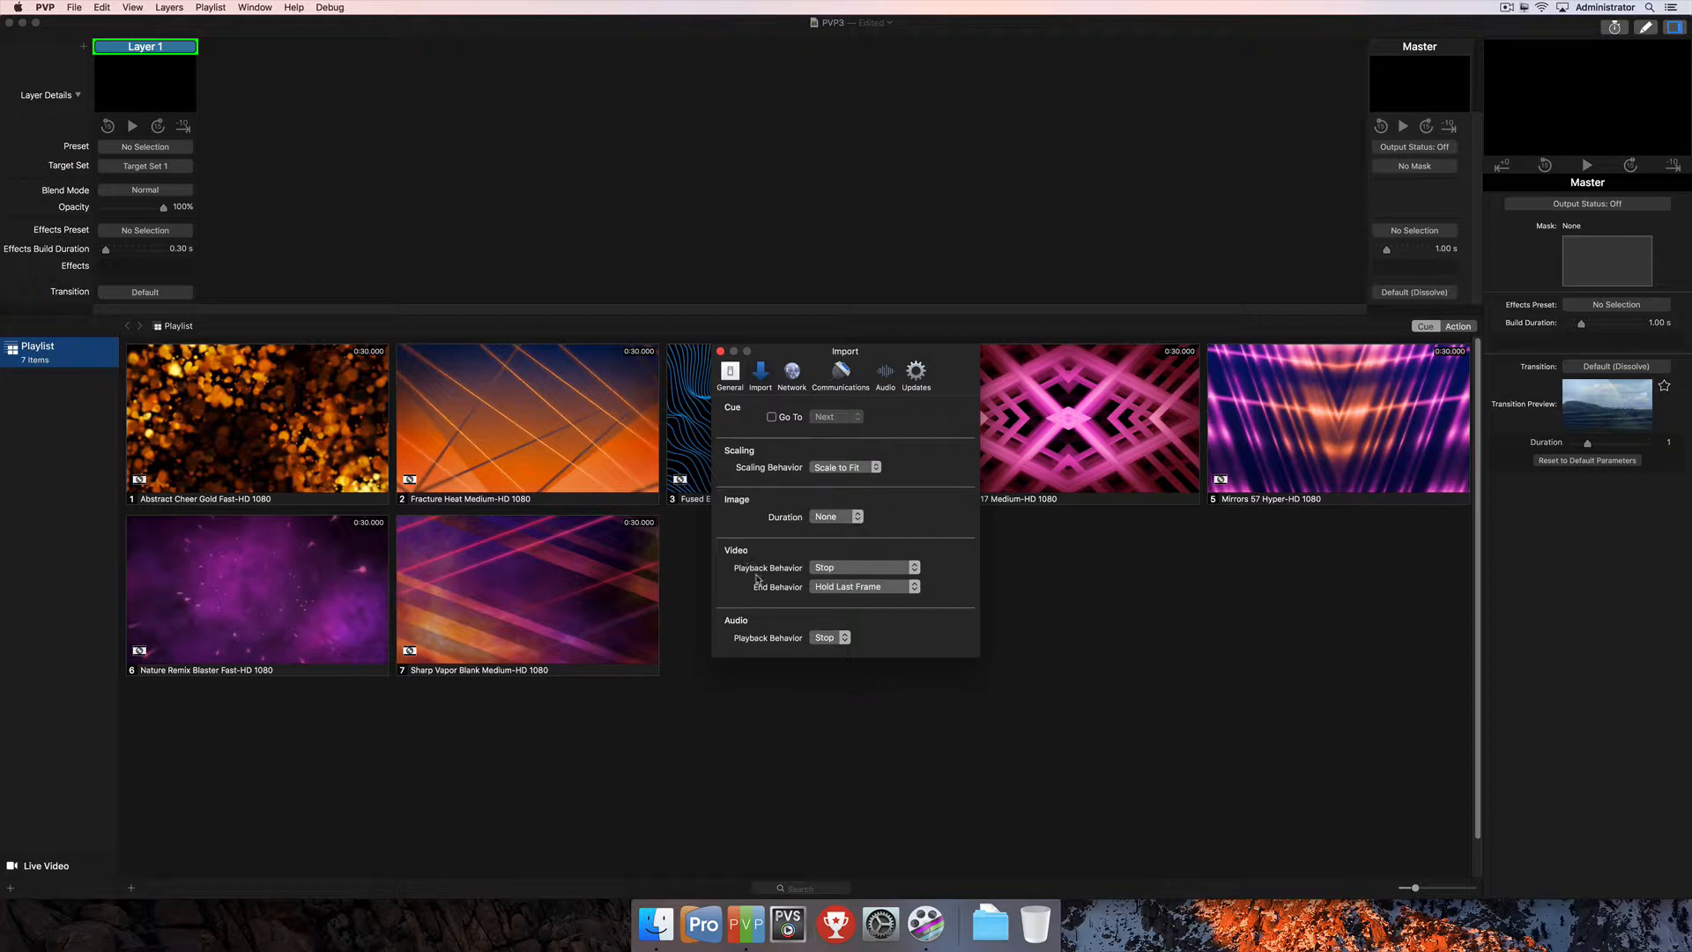
left_click(864, 566)
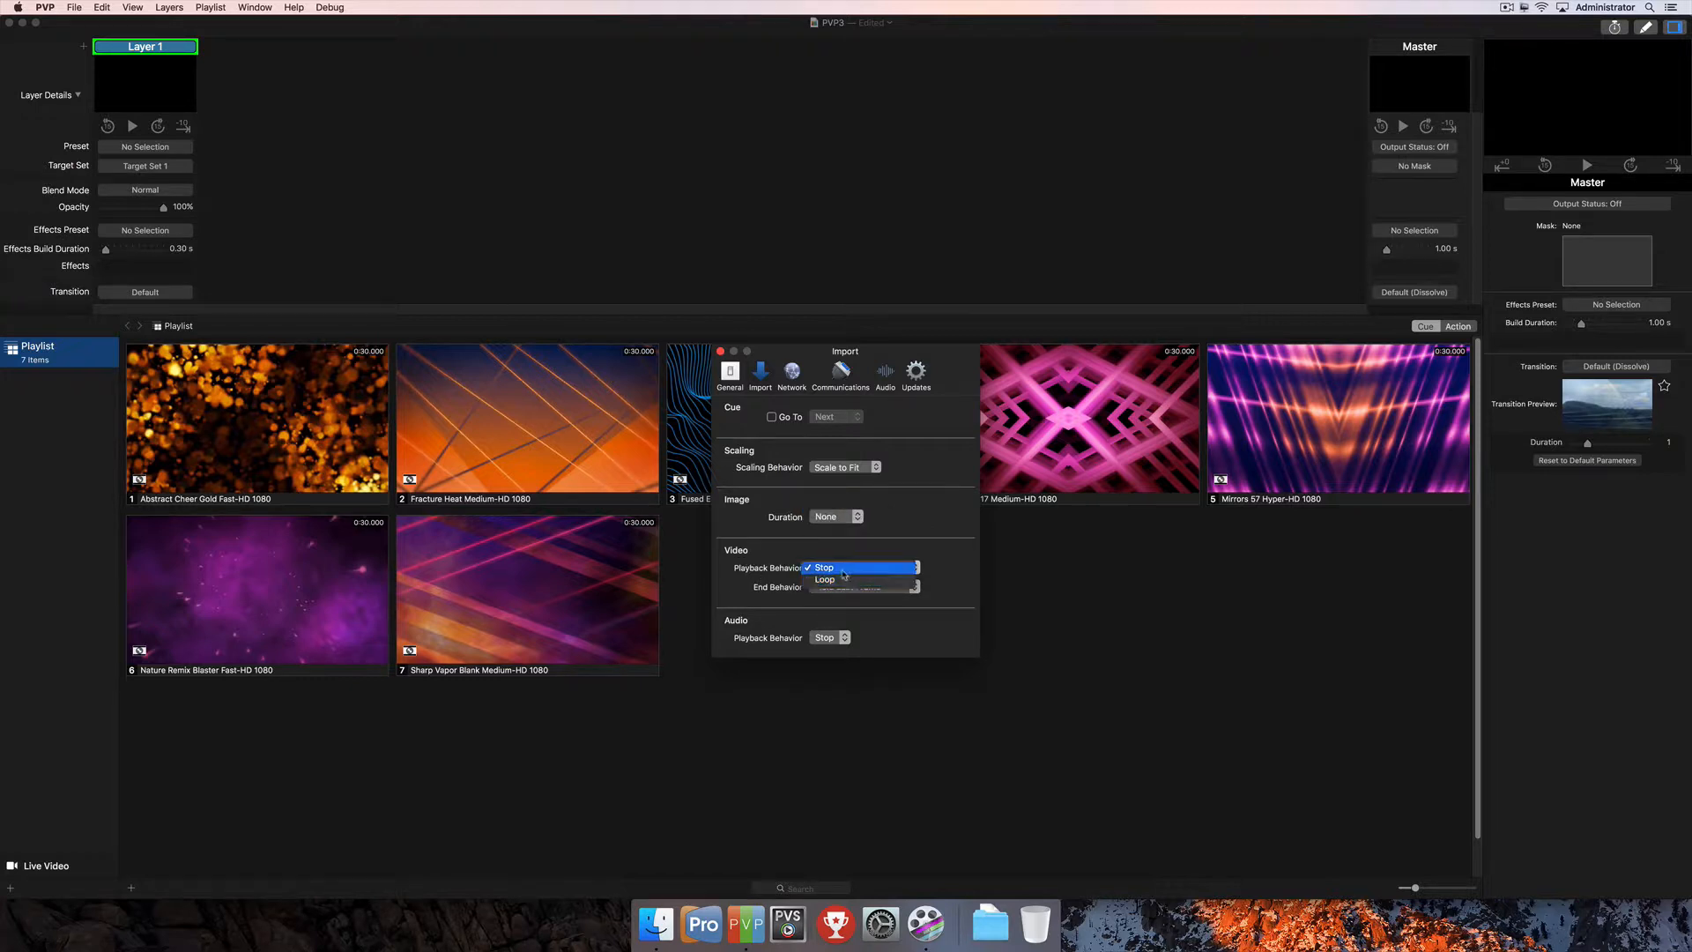
left_click(823, 566)
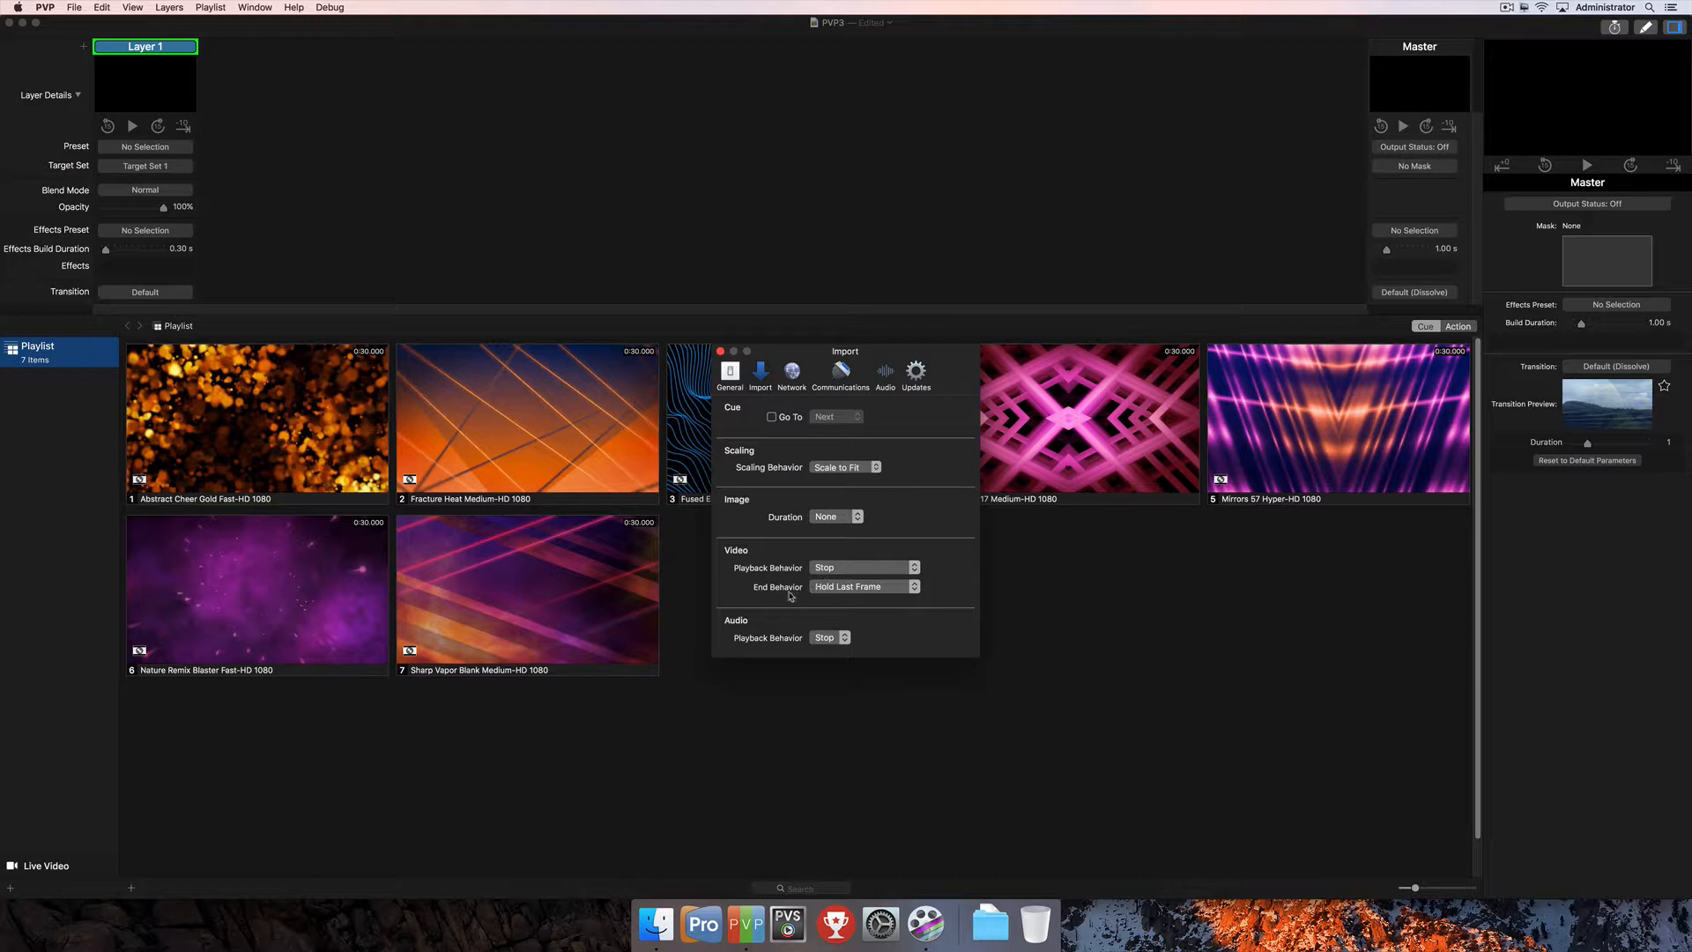
mouse_move(864, 599)
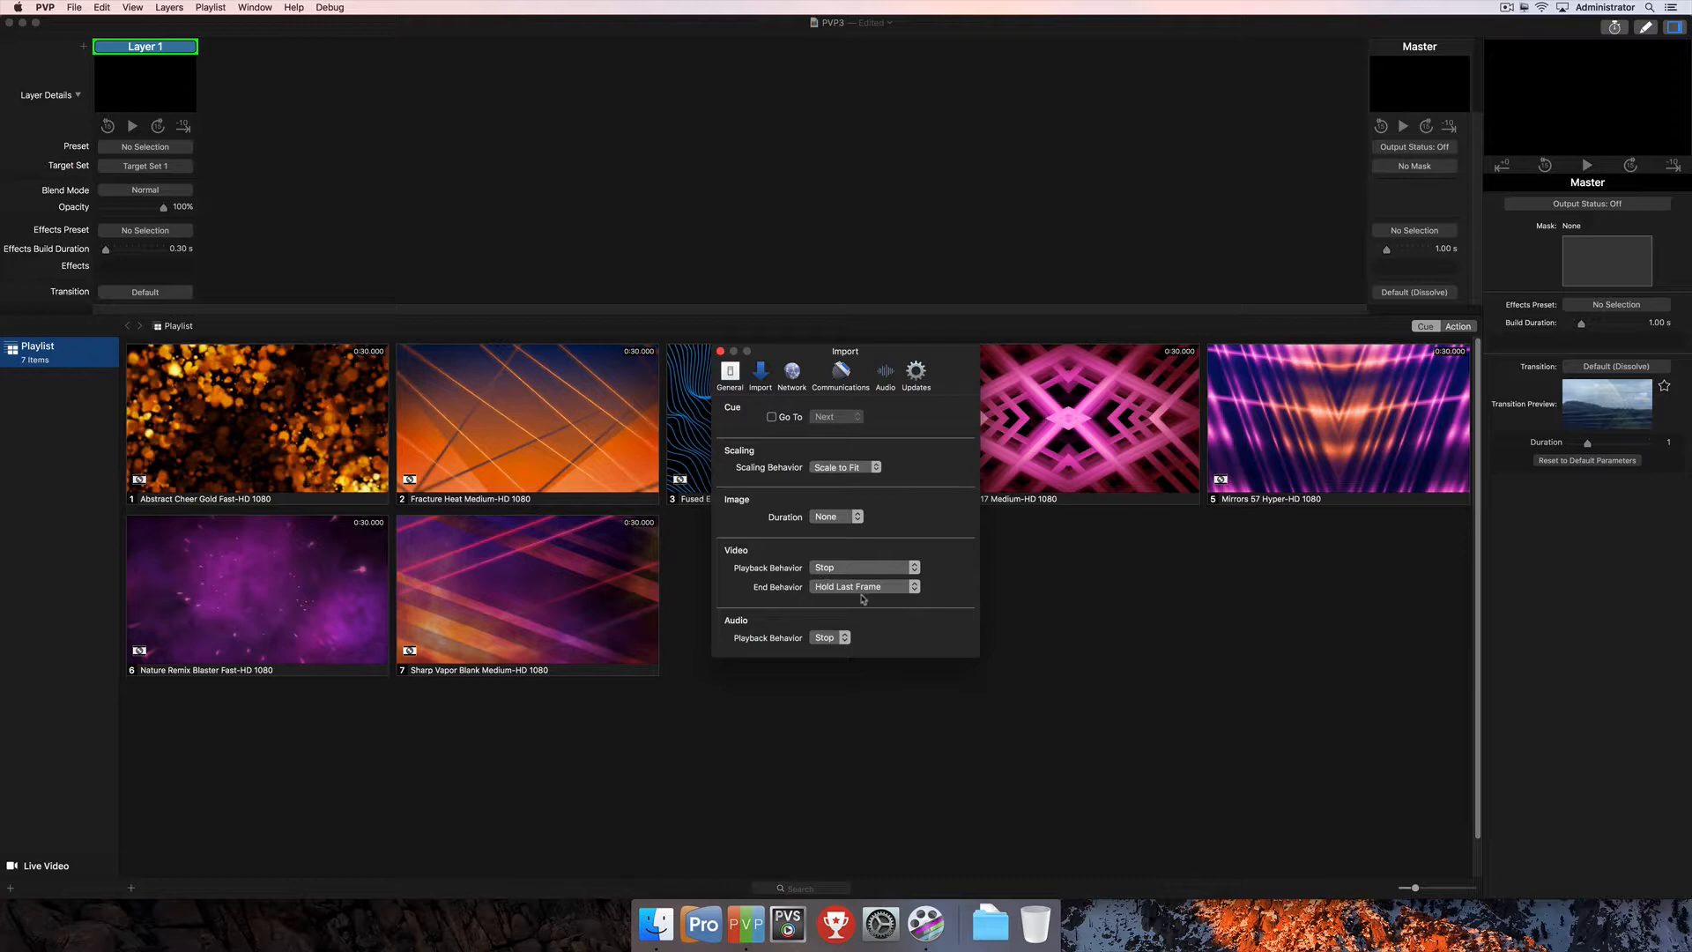
left_click(863, 586)
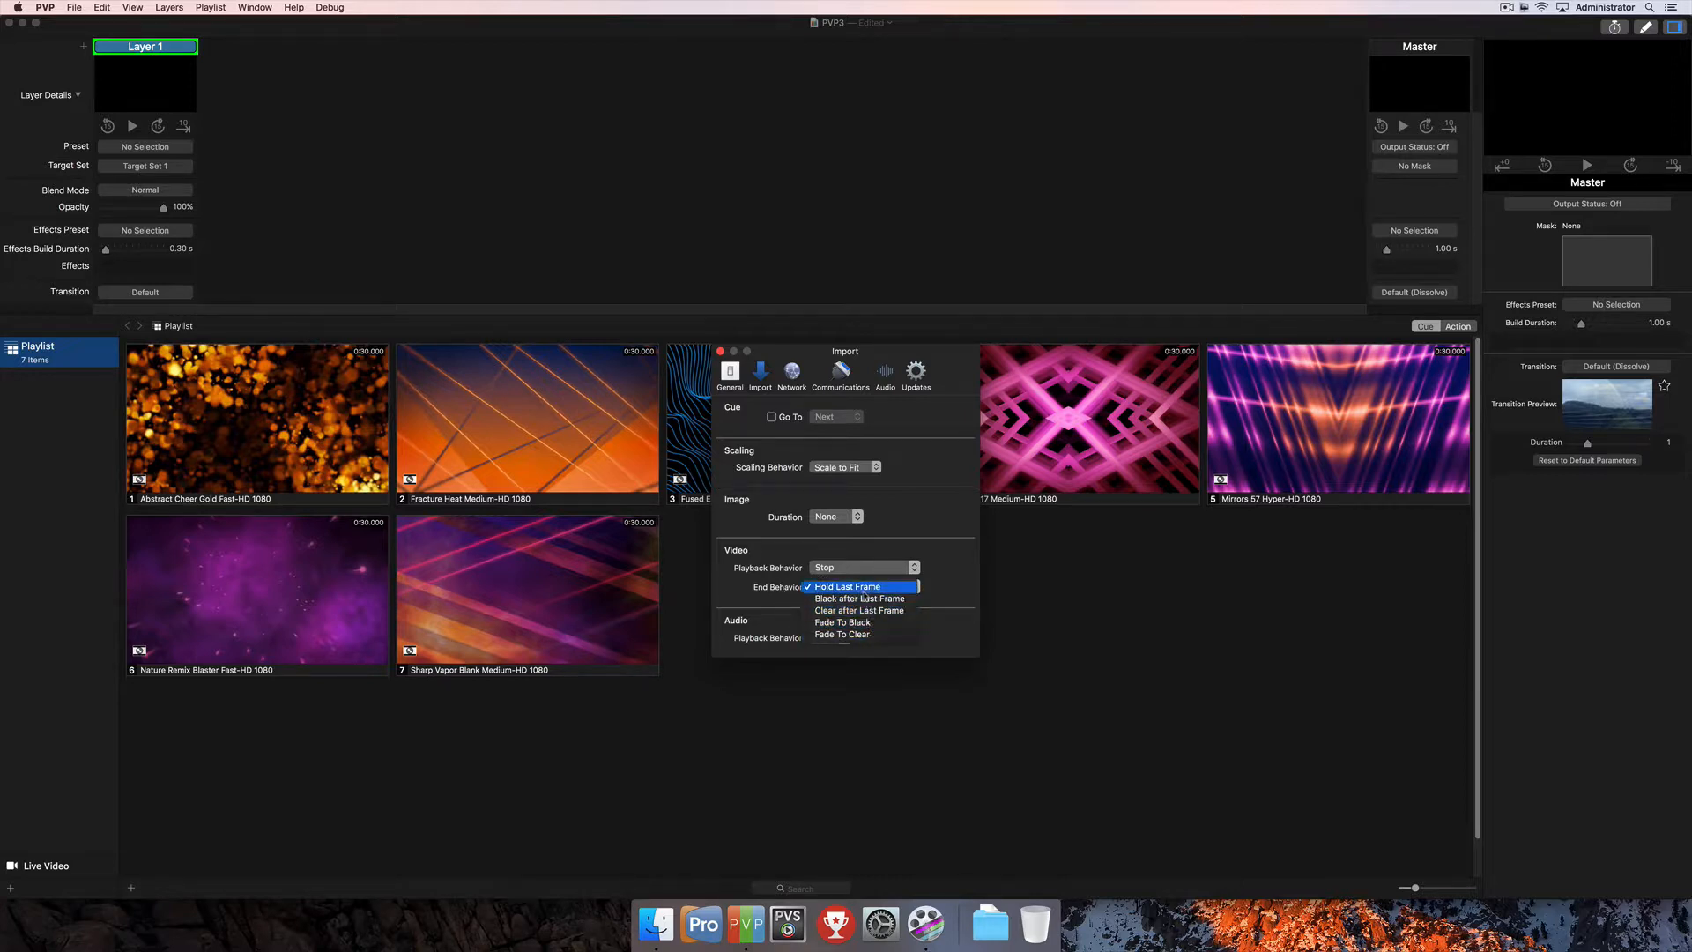
left_click(848, 586)
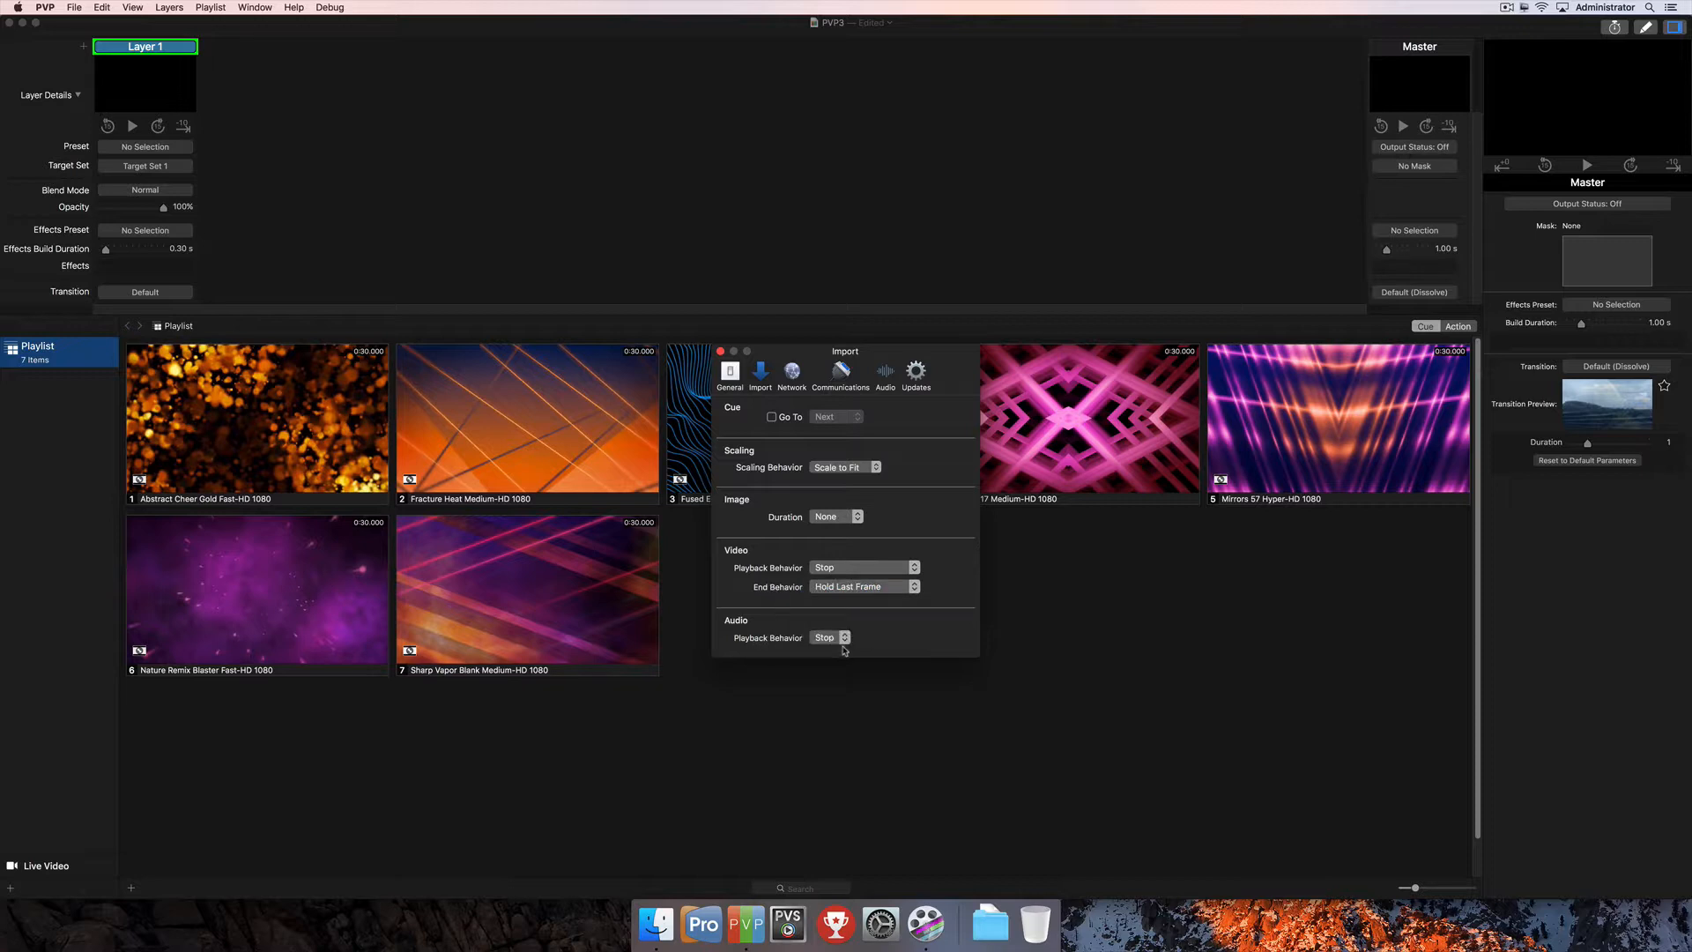
left_click(830, 636)
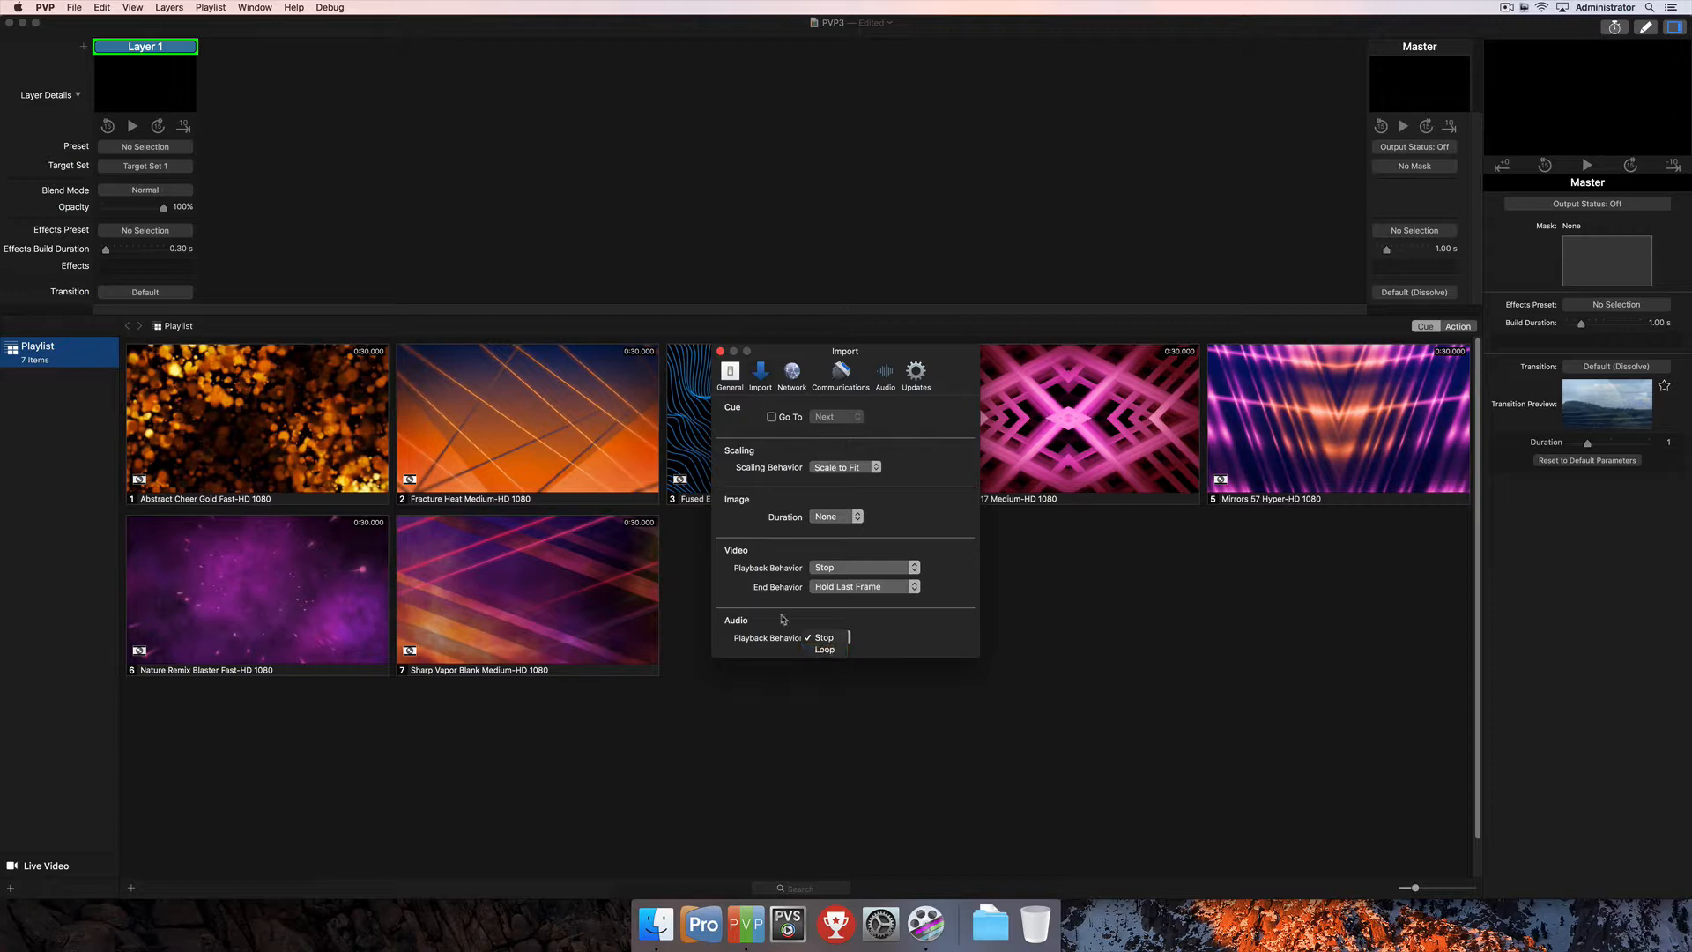
left_click(823, 637)
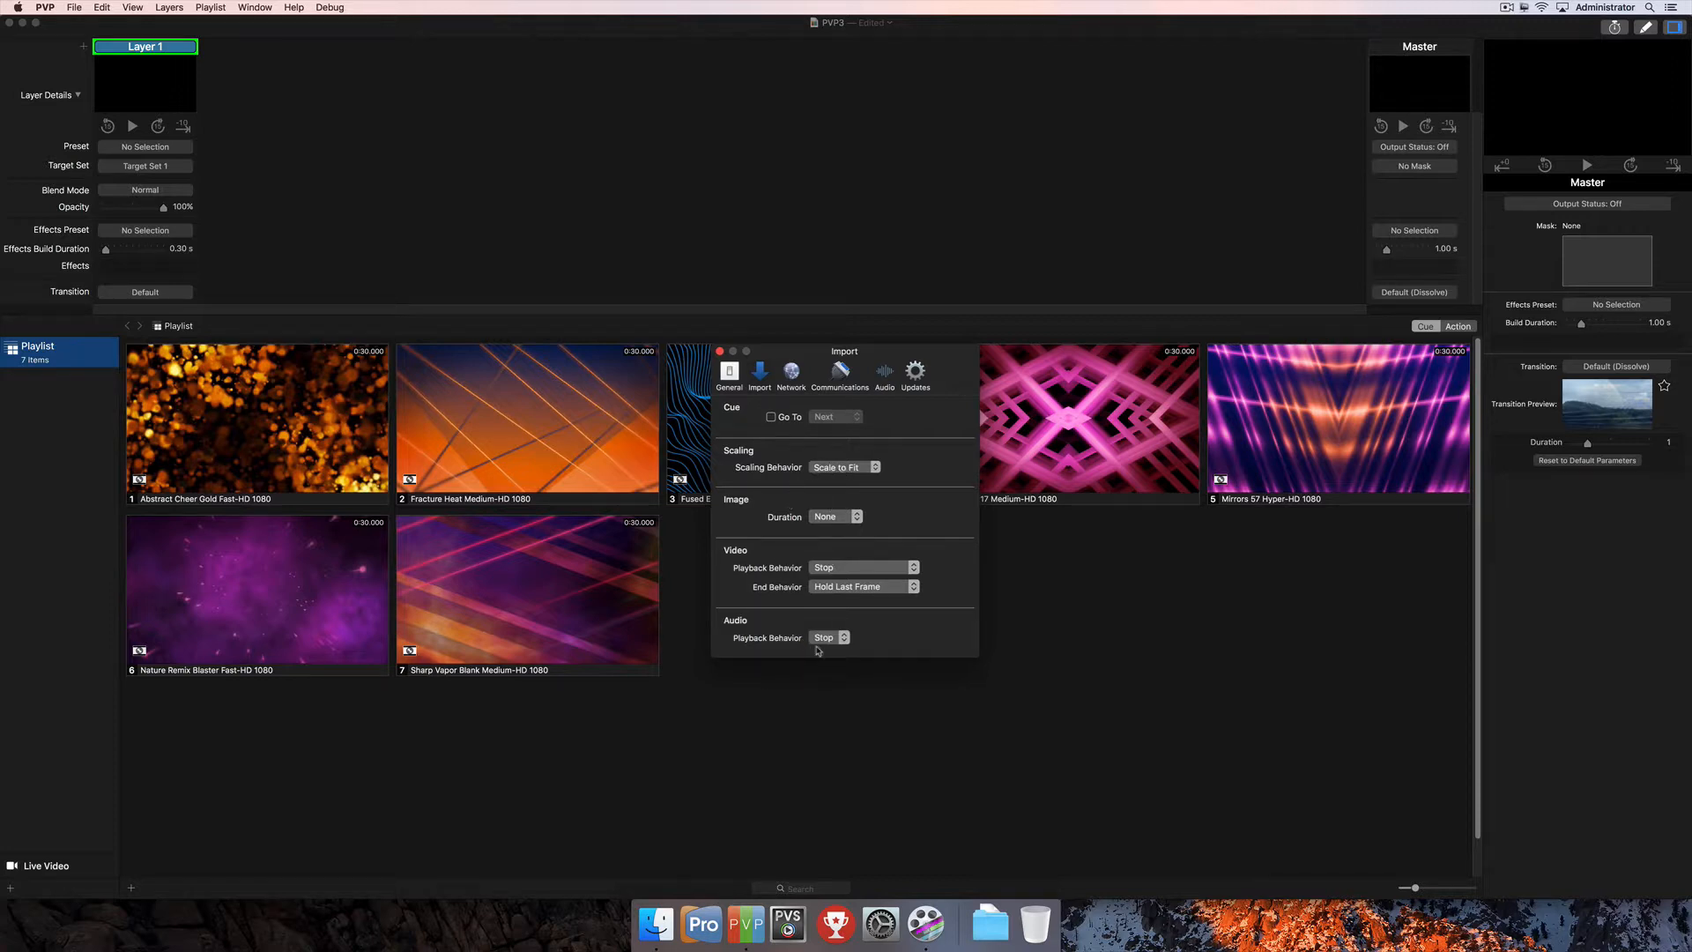
mouse_move(917, 511)
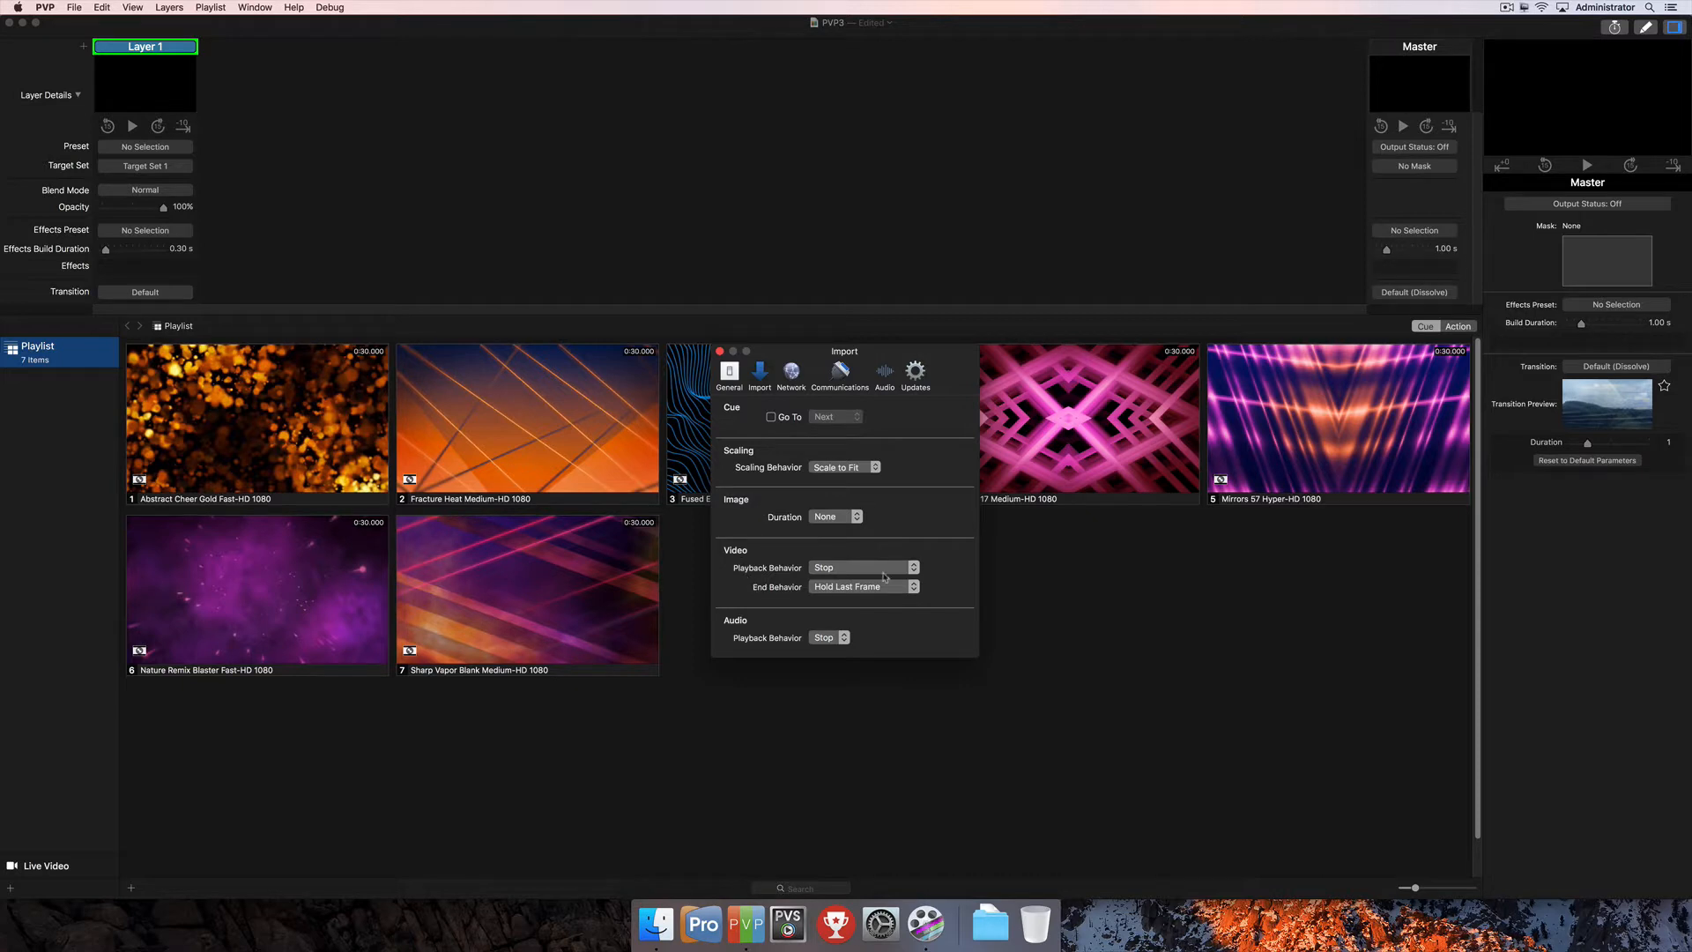
mouse_move(899, 540)
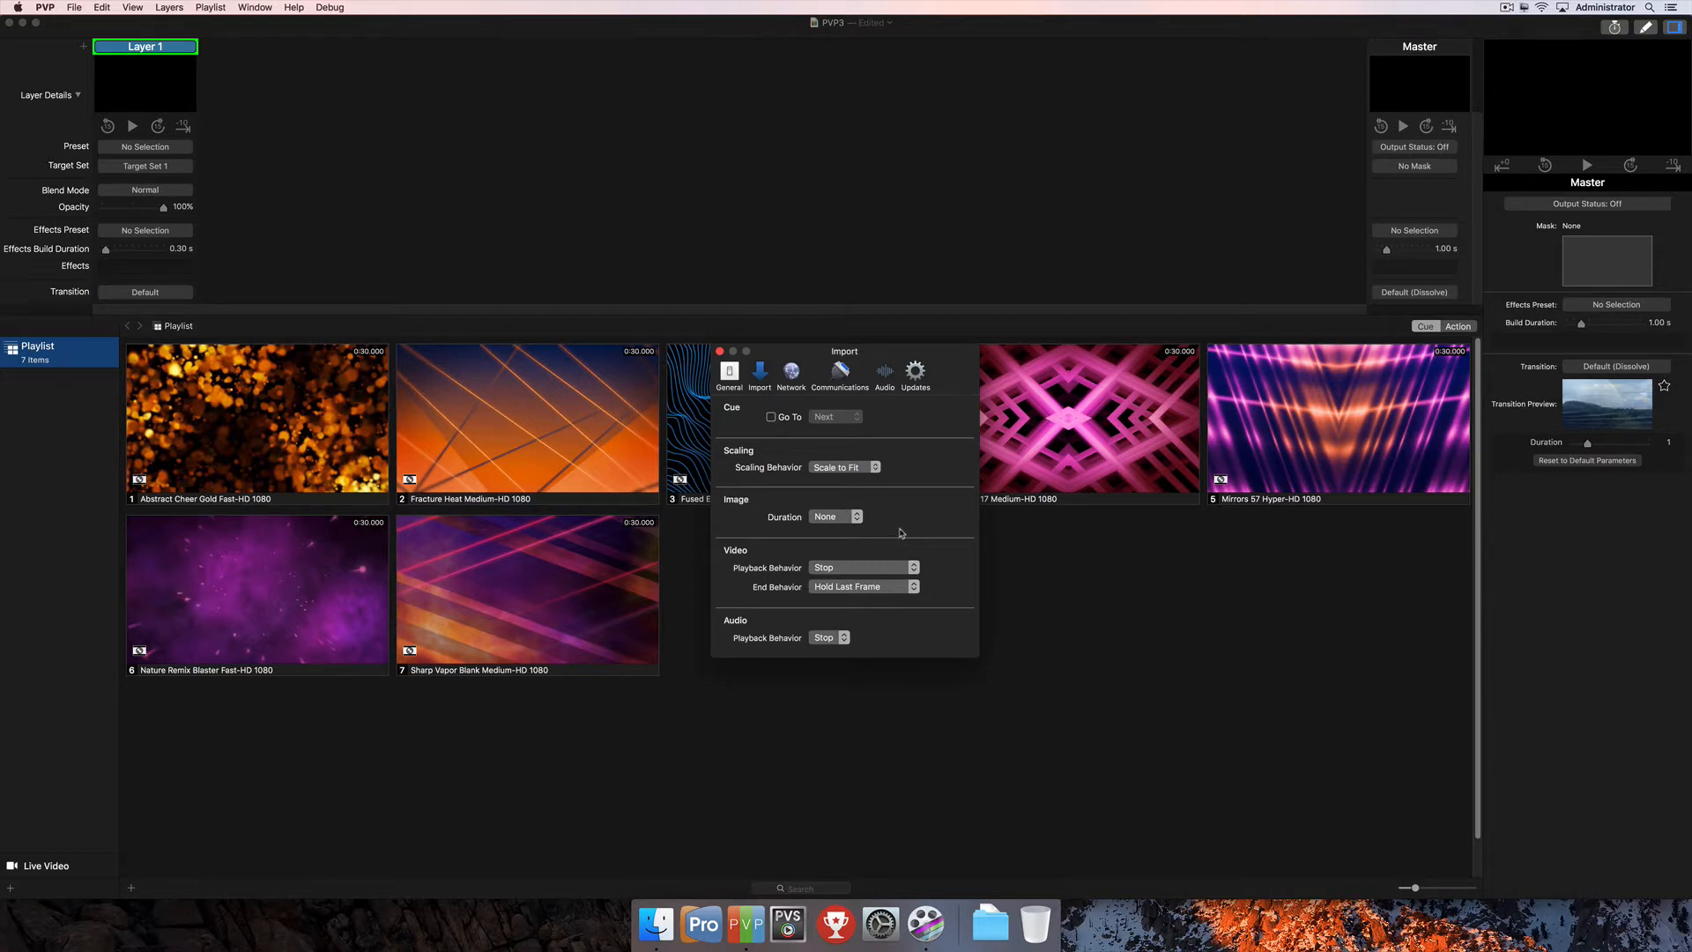
mouse_move(744, 580)
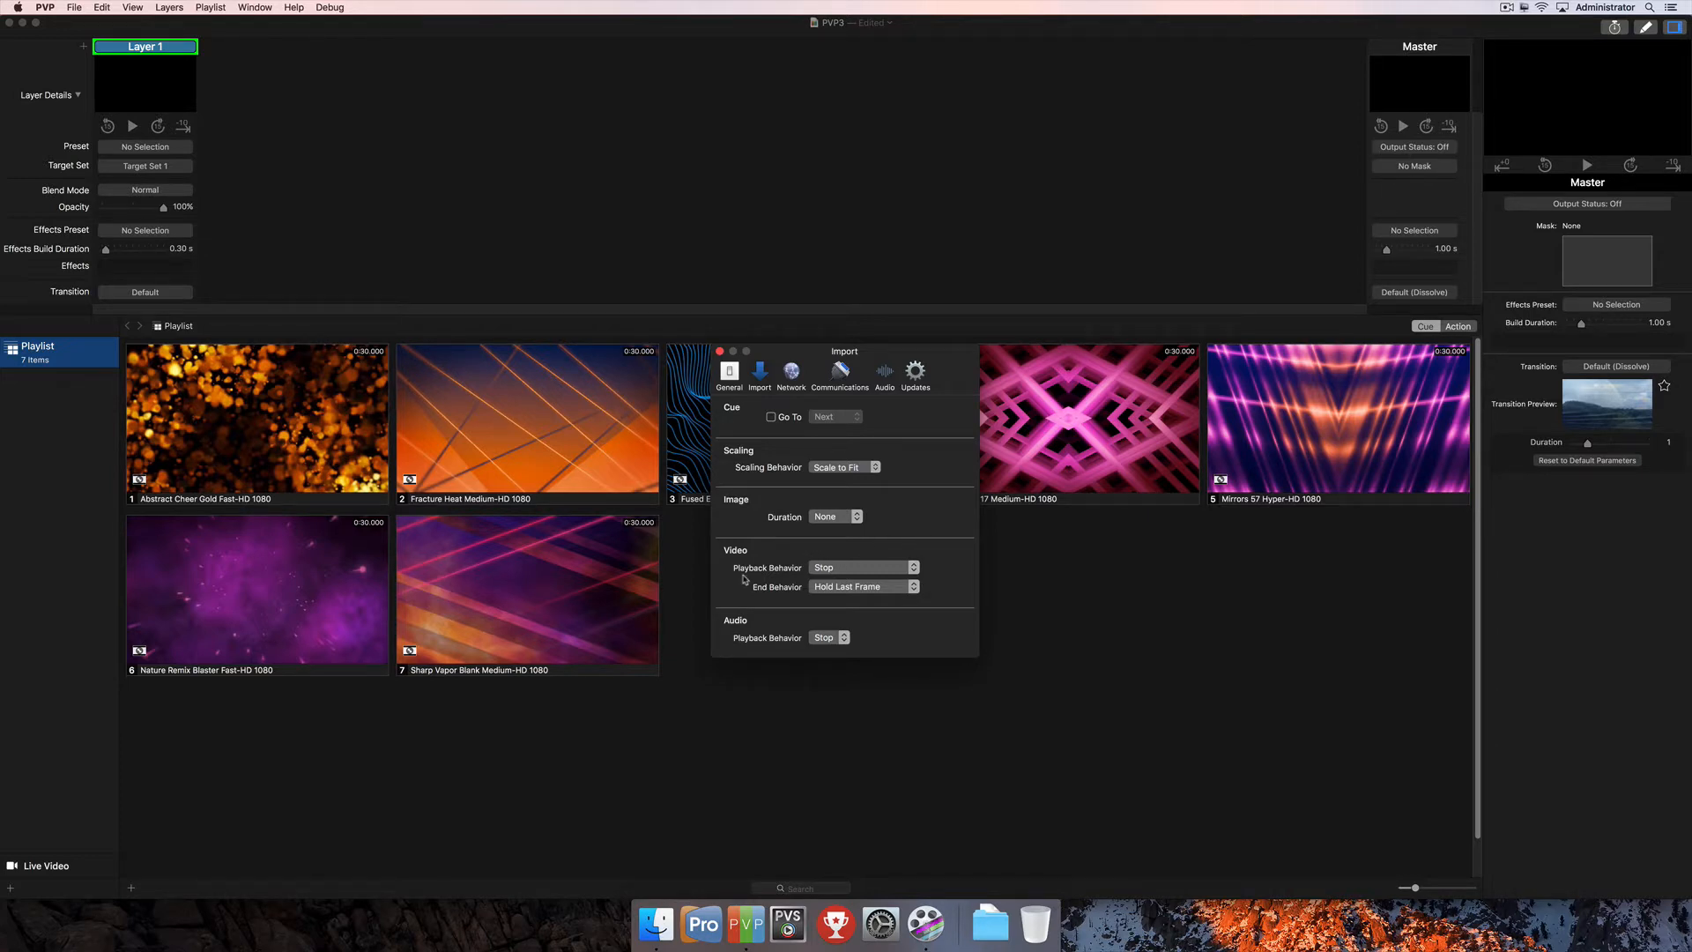